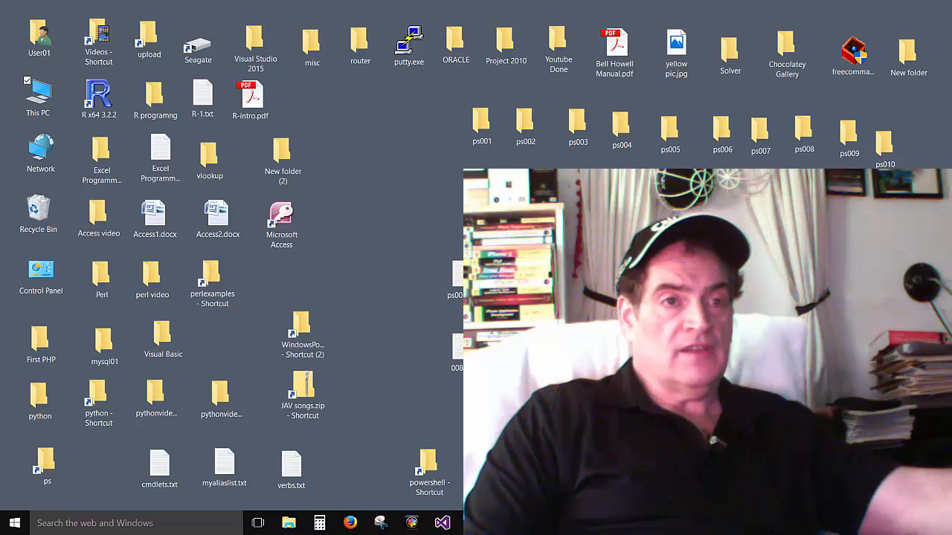
Open the ps003.txt lesson notes and scroll down through the cmdlet and function examples.
{"action": "double_click", "coordinate": [577, 126]}
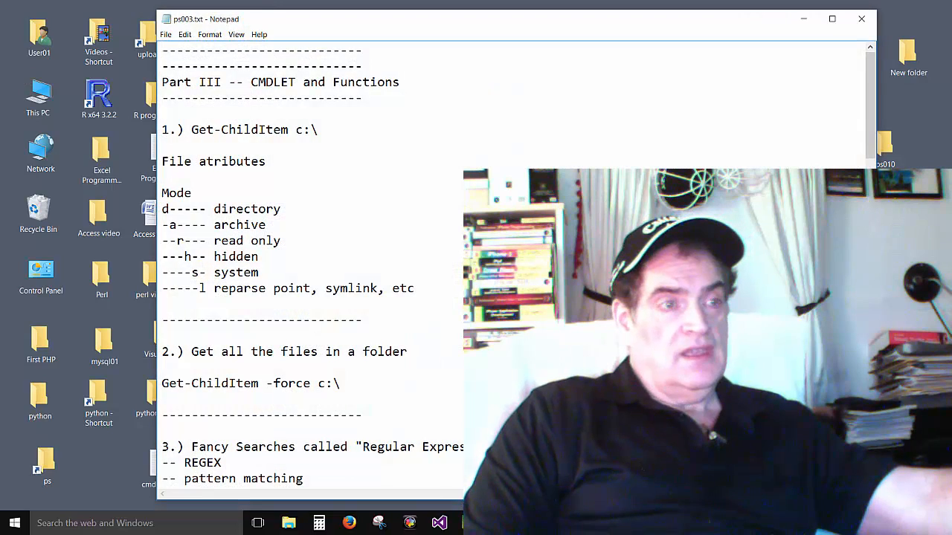
{"action": "scroll", "scroll_direction": "down", "scroll_amount": 3}
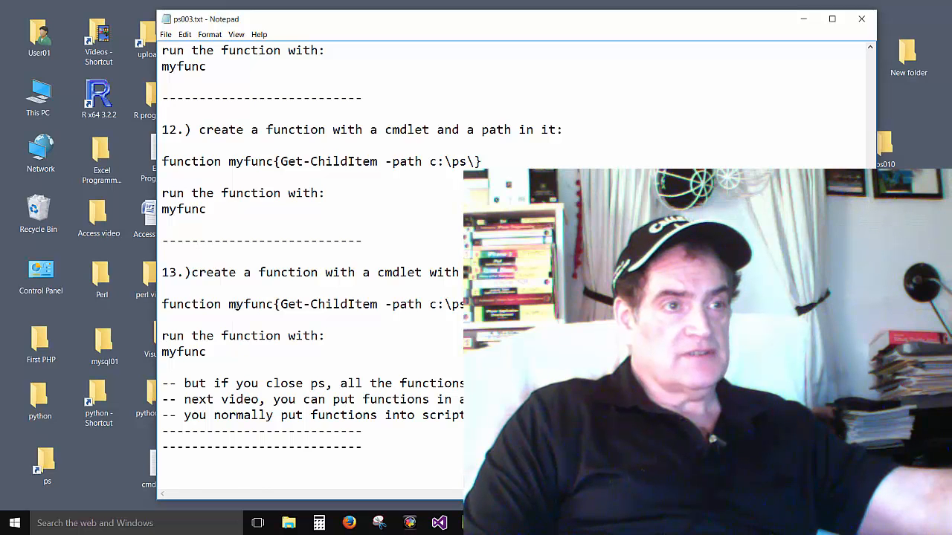
{"action": "scroll", "scroll_direction": "down", "scroll_amount": 3}
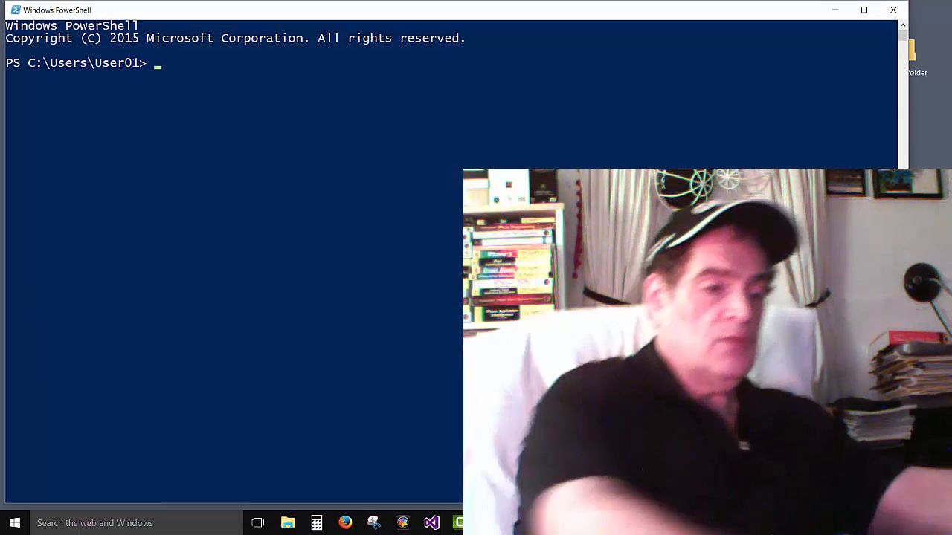
Run cd ../.. to move the prompt up two levels to C:\.
{"action": "type", "text": "cd"}
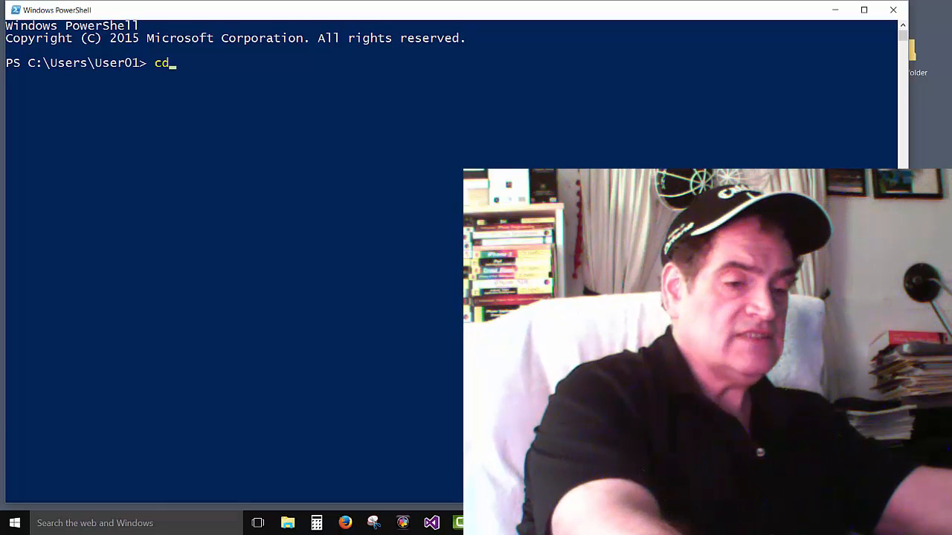
{"action": "type", "text": "../.."}
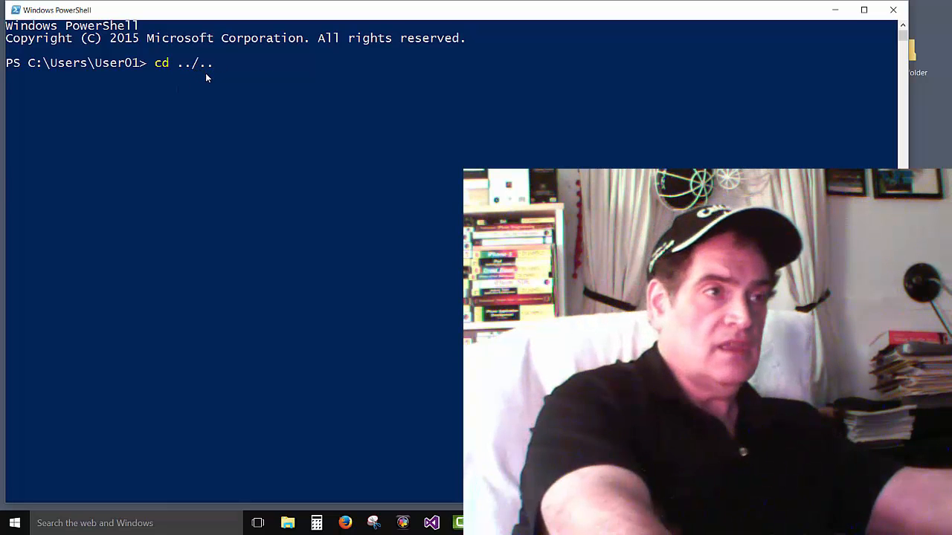
{"action": "key", "text": "Enter"}
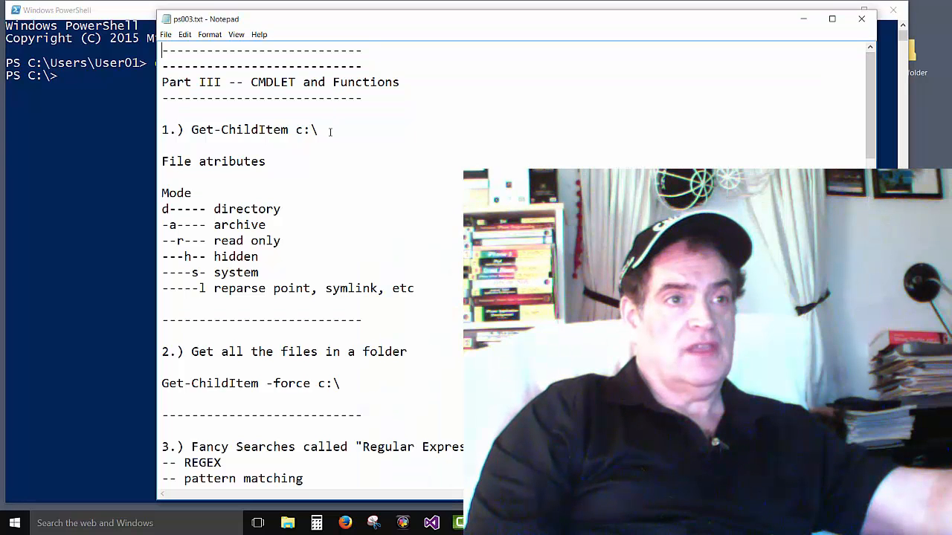
Select the listing command in the notes and run Get-ChildItem c:\ to list C:\.
{"action": "left_click_drag", "start_coordinate": [191, 130], "coordinate": [318, 130]}
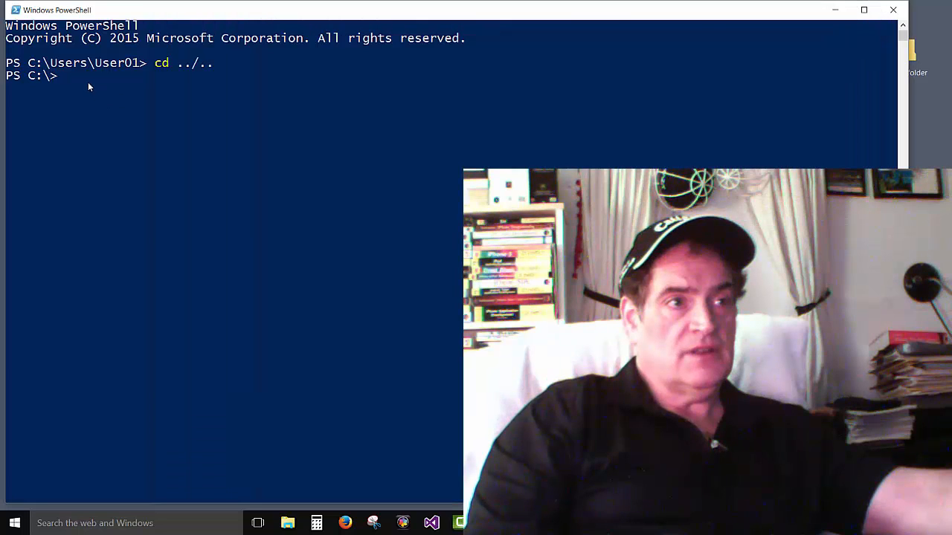
{"action": "type", "text": "Get-ChildItem c:\\"}
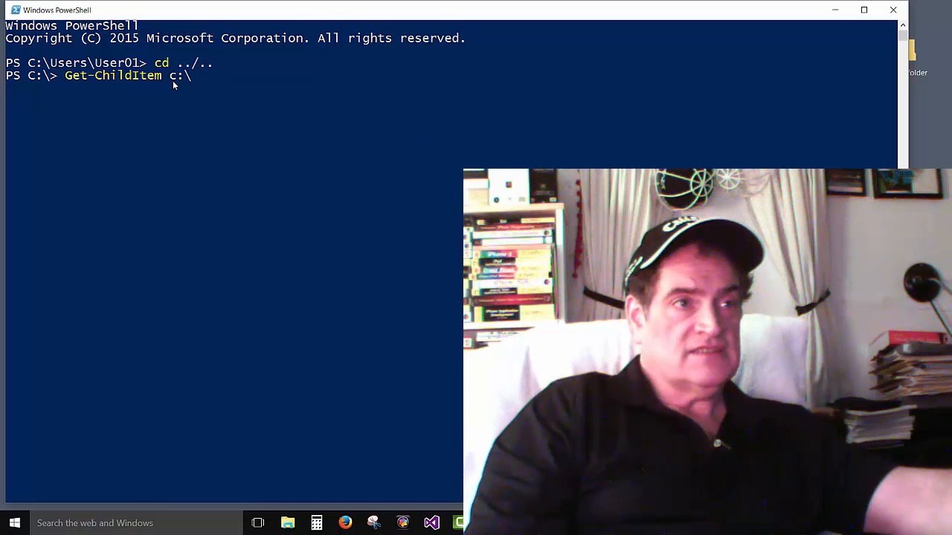
{"action": "key", "text": "Enter"}
{"action": "type", "text": "Get-ChildItem -force c:\\"}
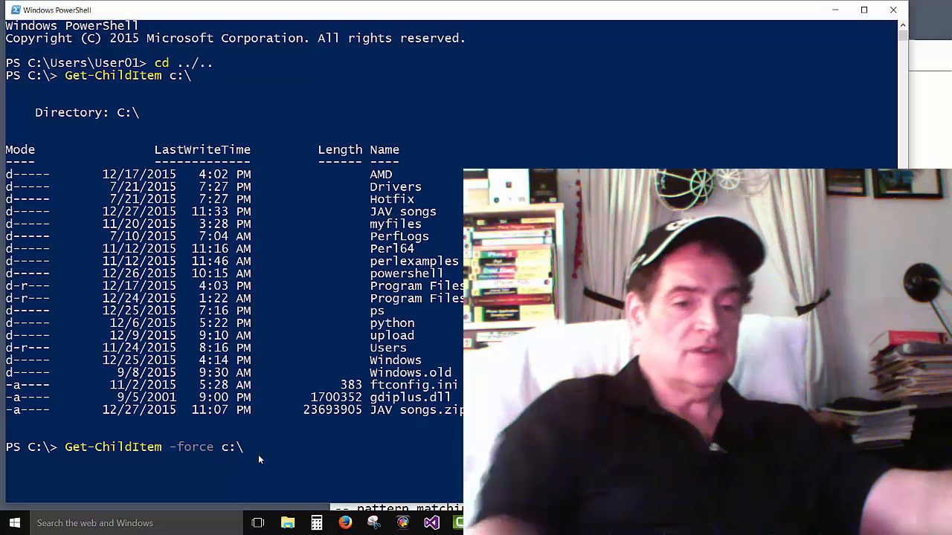
Run Get-ChildItem -force c:\ to show hidden and system items like $Recycle.Bin.
{"action": "key", "text": "Enter"}
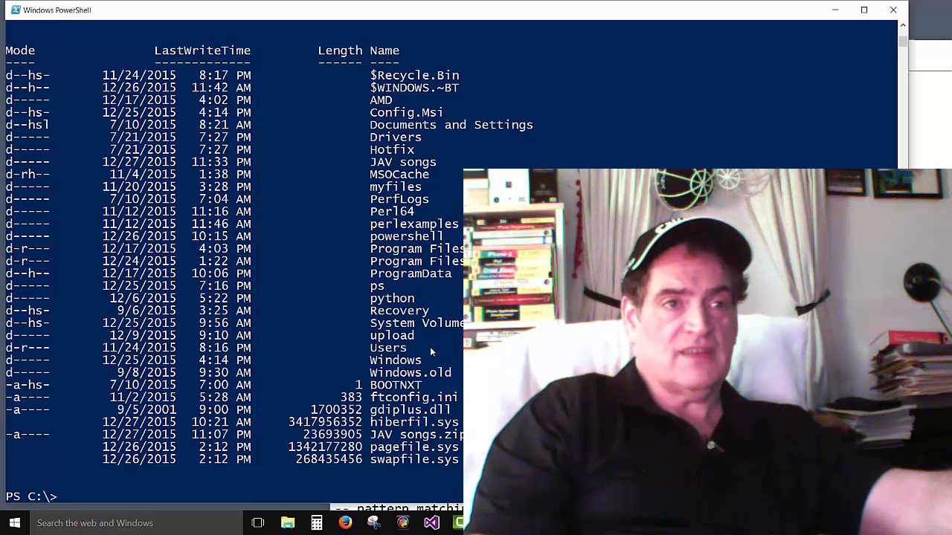
{"action": "type", "text": "Get-ChildItem -force c:\\"}
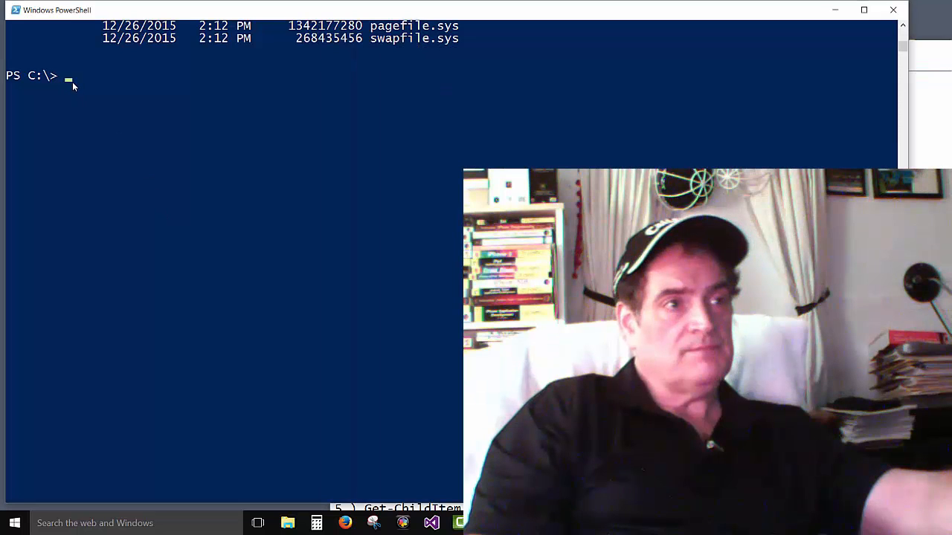
Enter the wildcard command Get-ChildItem -force c:\[w]* at the prompt.
{"action": "type", "text": "Get-ChildItem -force c:\\[w]*"}
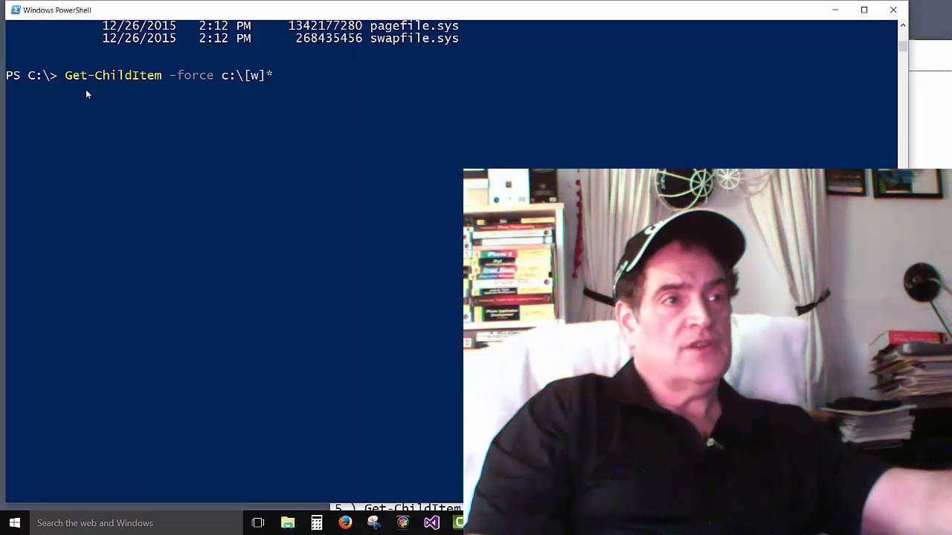
{"action": "mouse_move", "coordinate": [141, 85]}
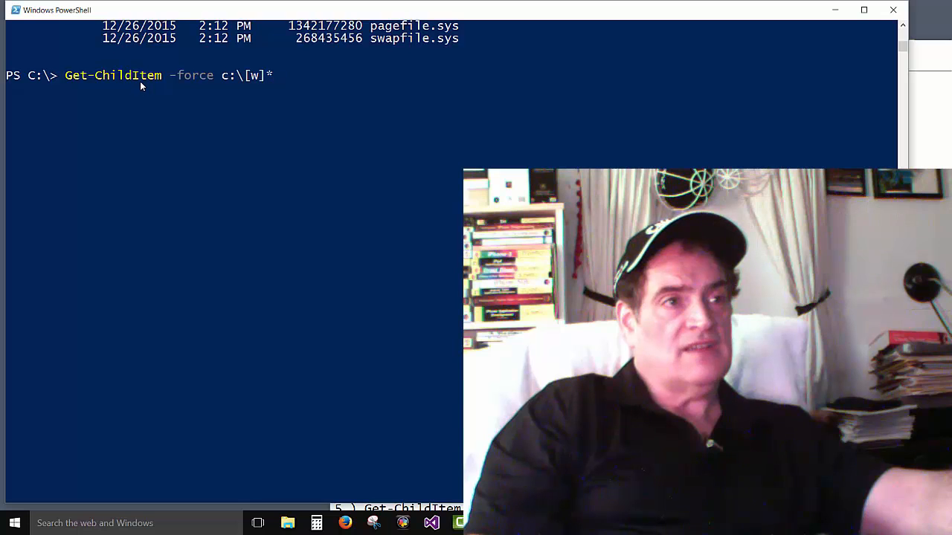
{"action": "mouse_move", "coordinate": [196, 90]}
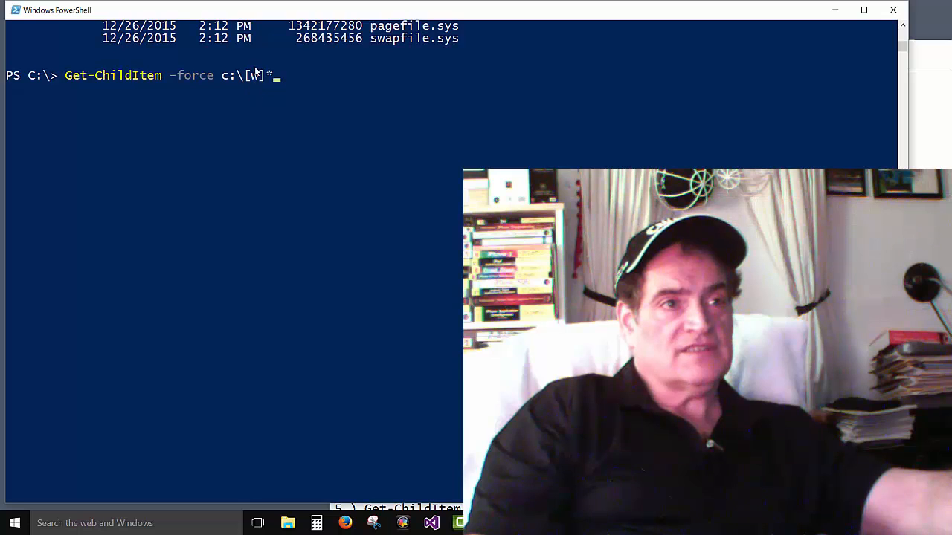
{"action": "mouse_move", "coordinate": [257, 86]}
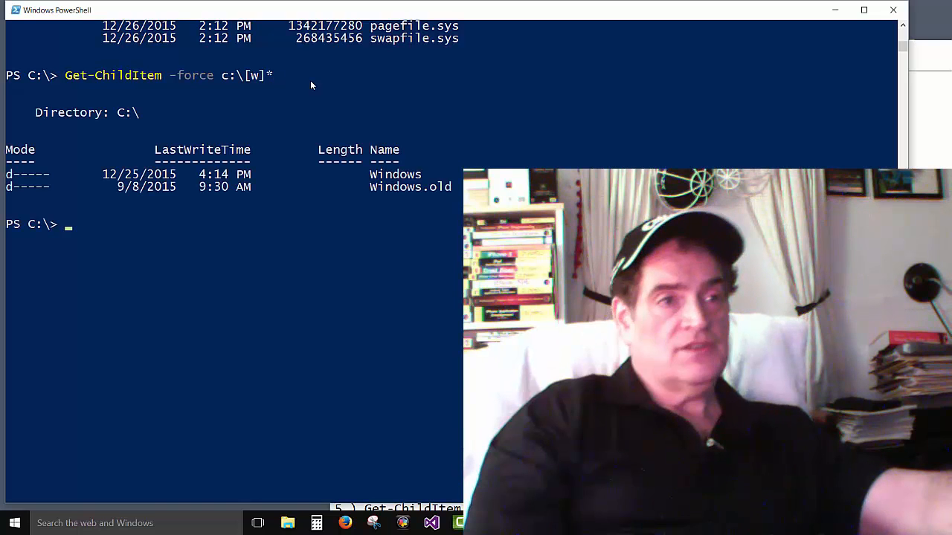
{"action": "mouse_move", "coordinate": [377, 192]}
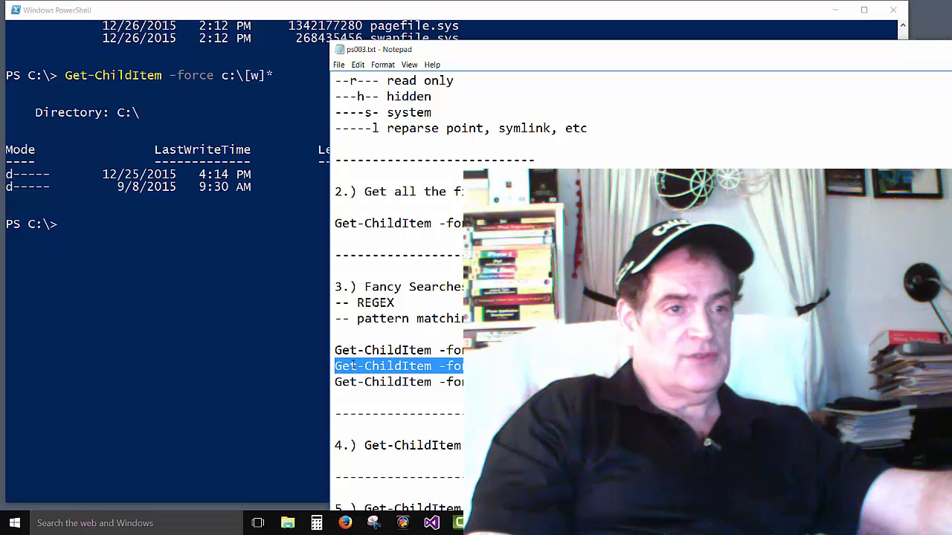
{"action": "mouse_move", "coordinate": [168, 268]}
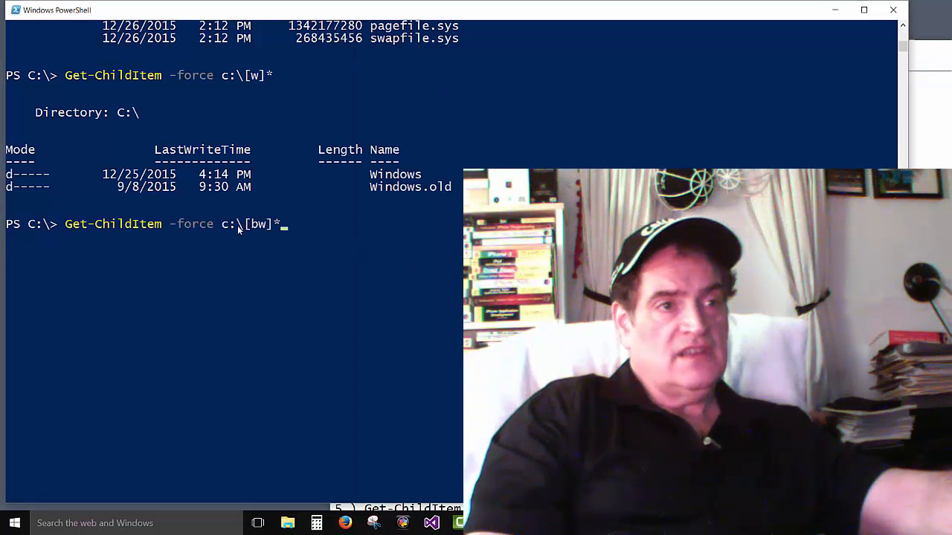
{"action": "mouse_move", "coordinate": [251, 240]}
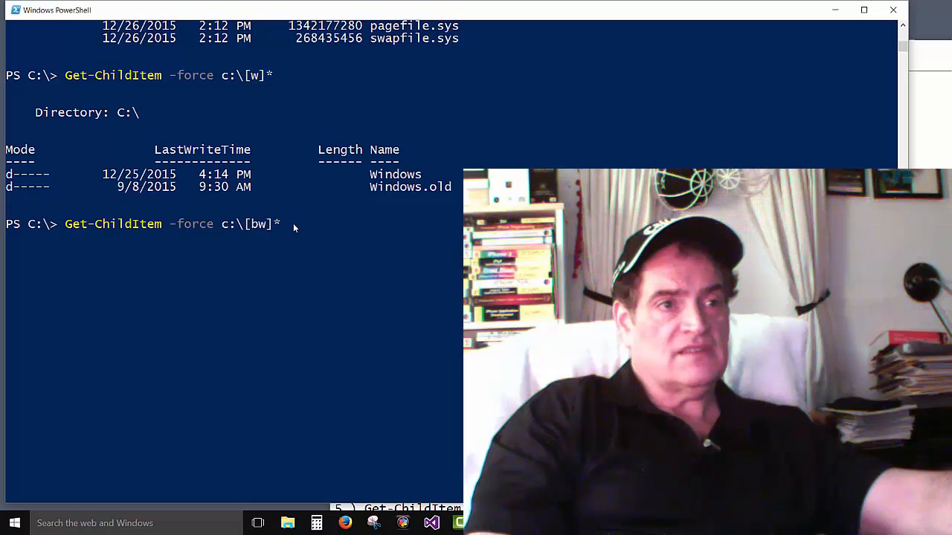
Run the [bw]* pattern listing, returning Windows, Windows.old and a hidden item.
{"action": "key", "text": "Enter"}
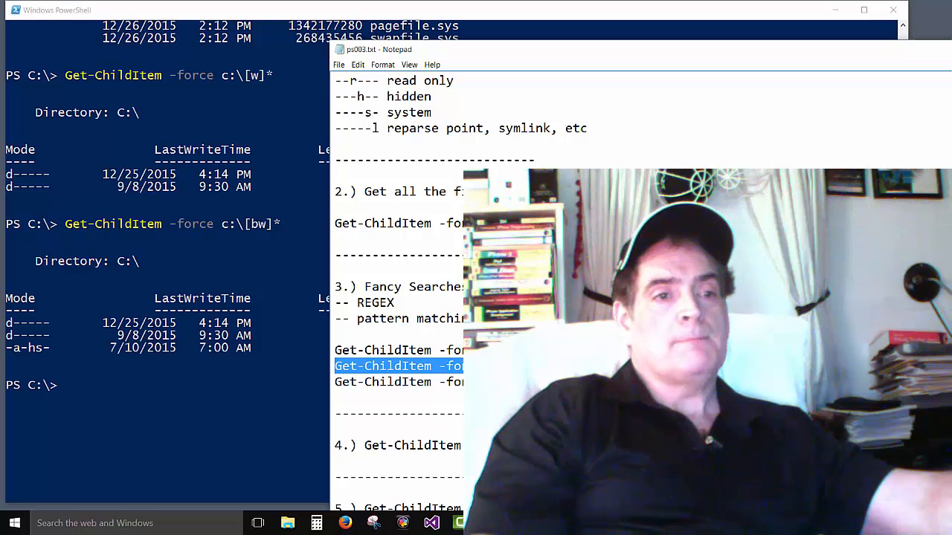
Copy Get-ChildItem from the notes and enter Get-ChildItem c:\ | format-list.
{"action": "scroll", "scroll_direction": "down", "scroll_amount": 3}
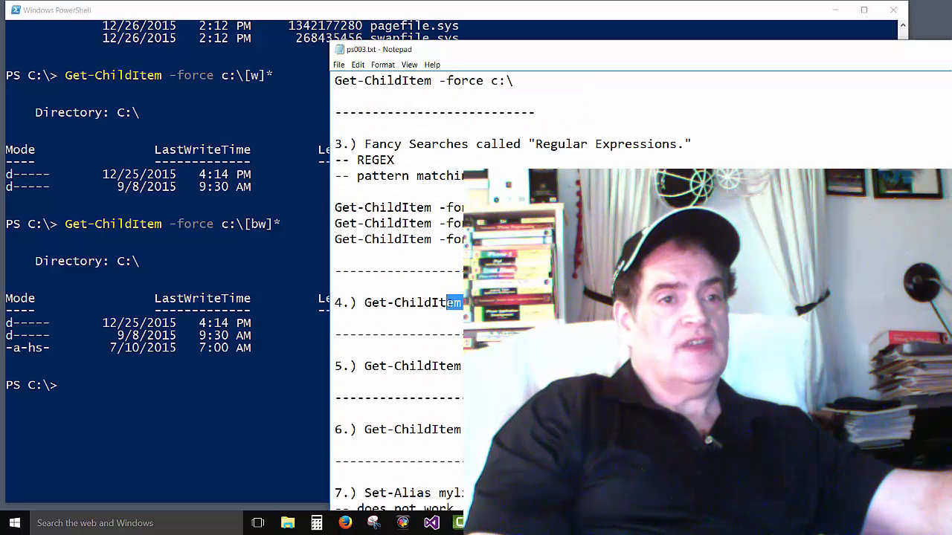
{"action": "right_click", "coordinate": [409, 302]}
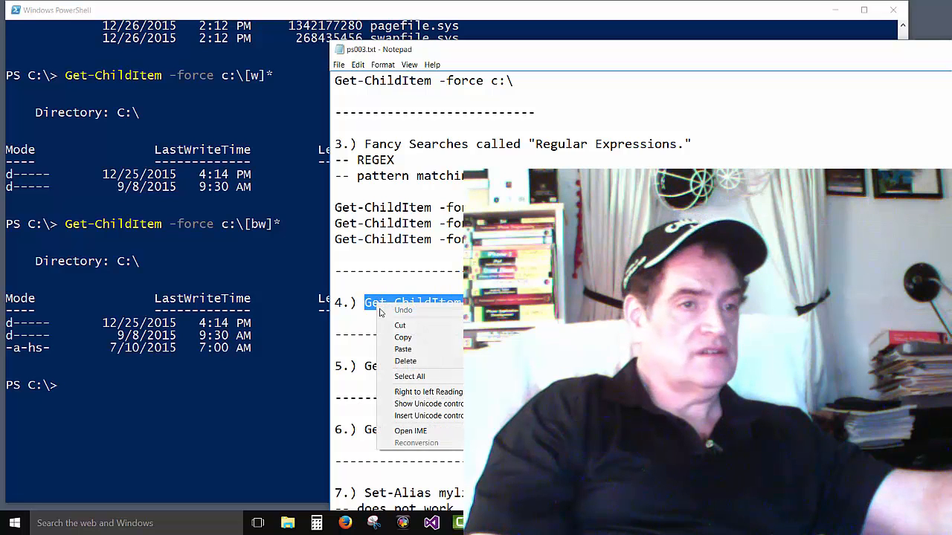
{"action": "left_click", "coordinate": [75, 398]}
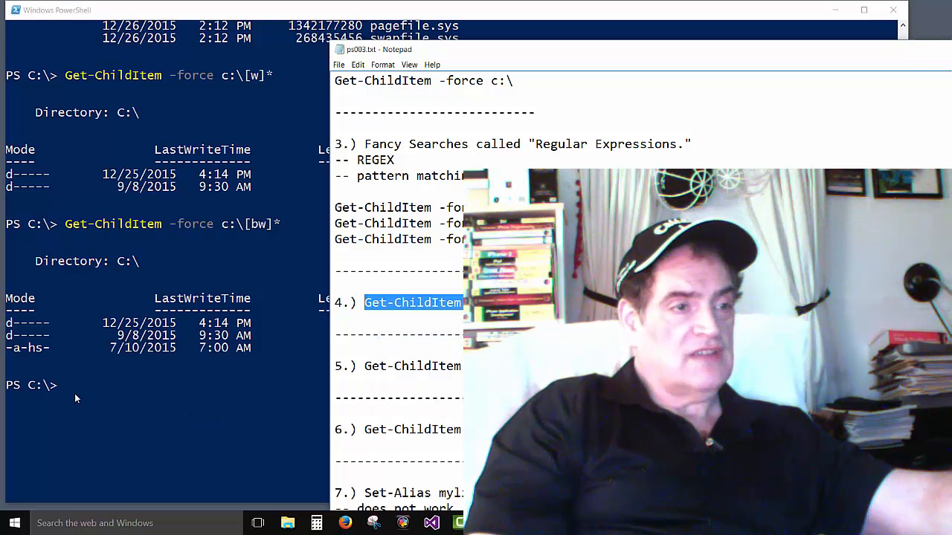
{"action": "type", "text": "Get-ChildItem c:\\ | format-list"}
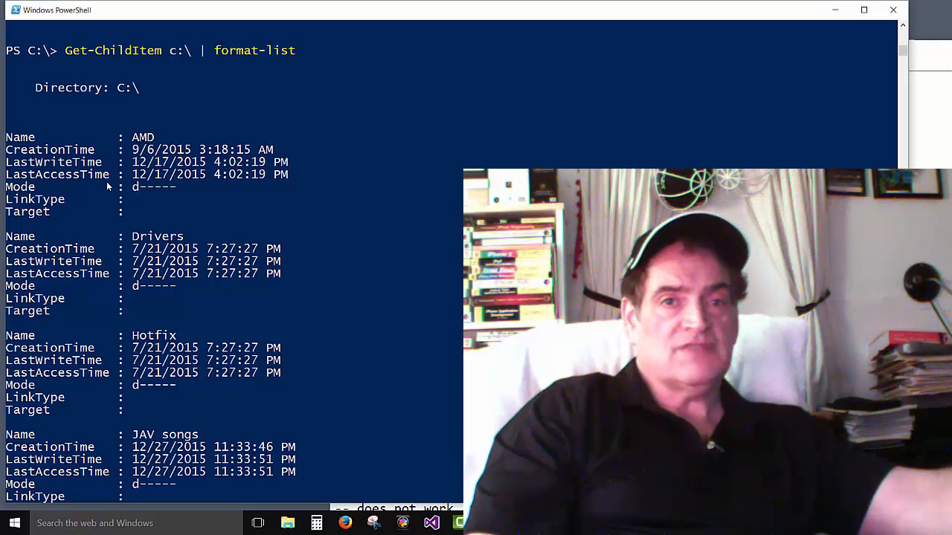
{"action": "mouse_move", "coordinate": [259, 220]}
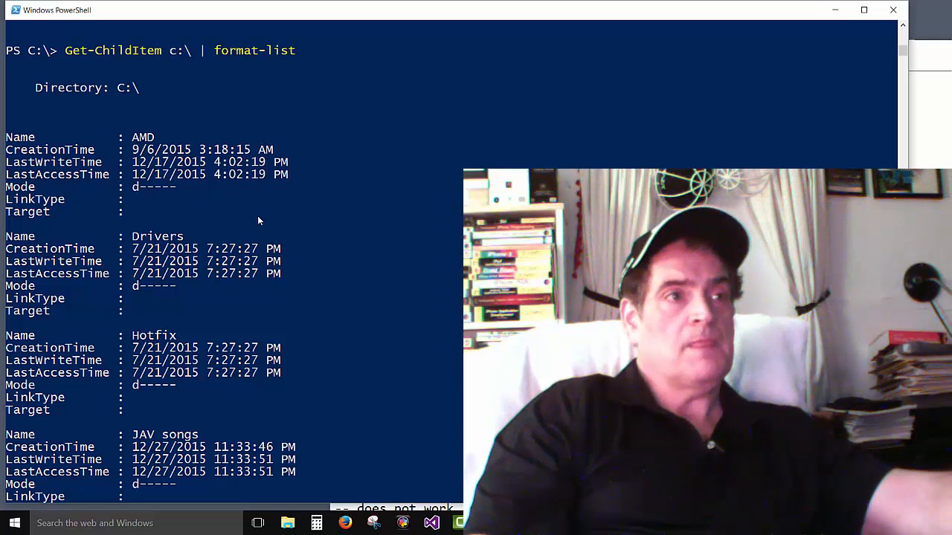
{"action": "mouse_move", "coordinate": [130, 185]}
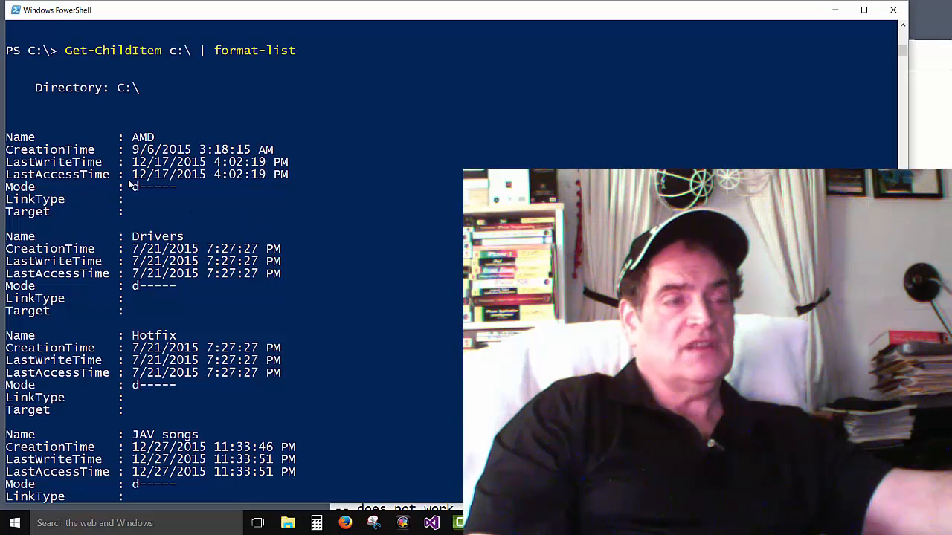
{"action": "mouse_move", "coordinate": [310, 230]}
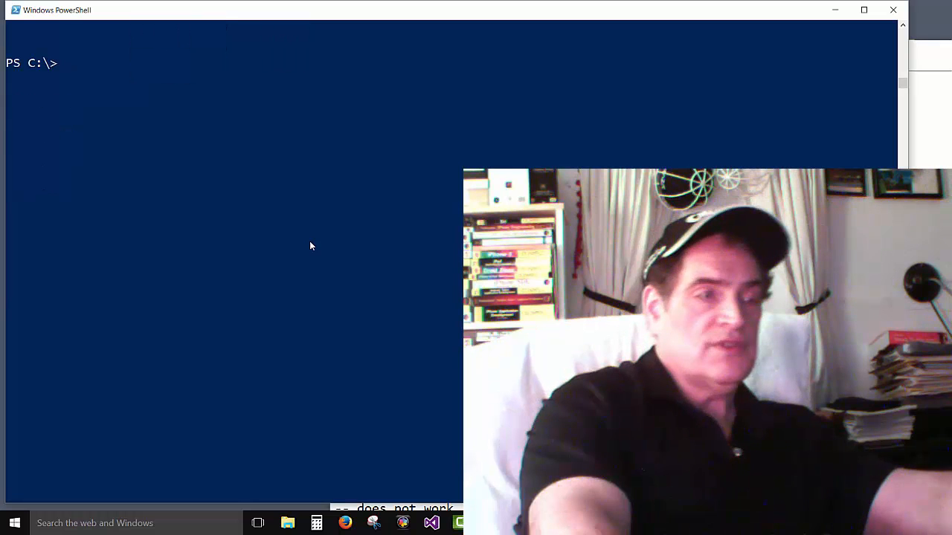
Pipe Get-ChildItem c:\ | format-list through more and page to the JAV songs.zip entry.
{"action": "type", "text": "Get-ChildItem c:\\ | format-list |"}
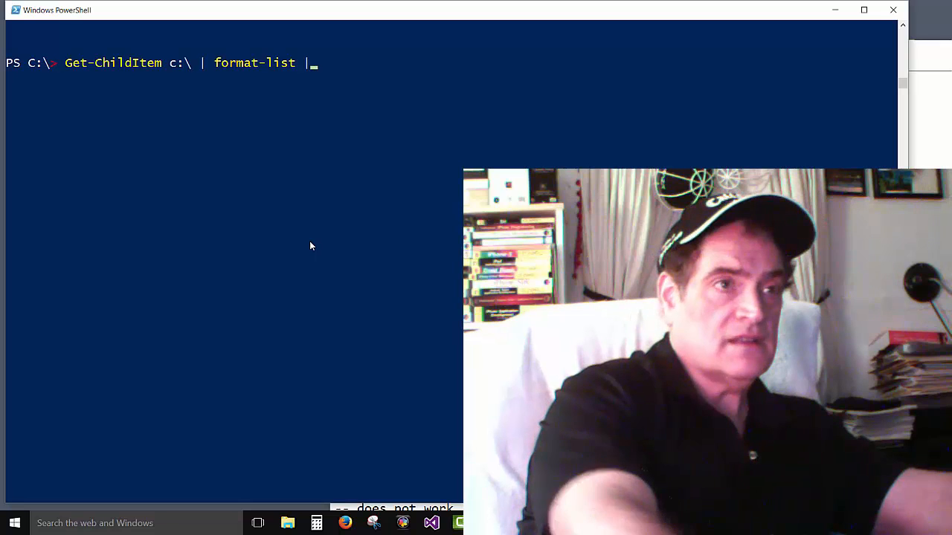
{"action": "type", "text": "mo"}
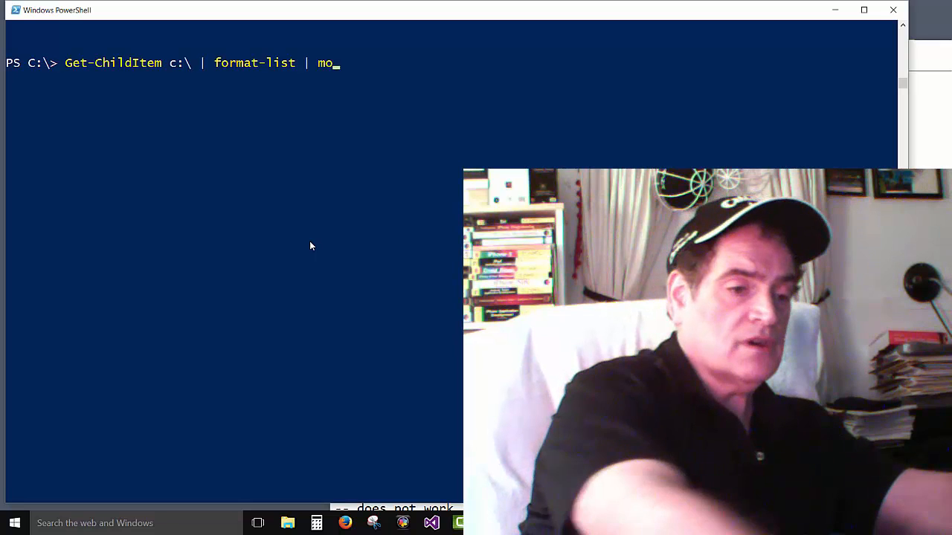
{"action": "type", "text": "re"}
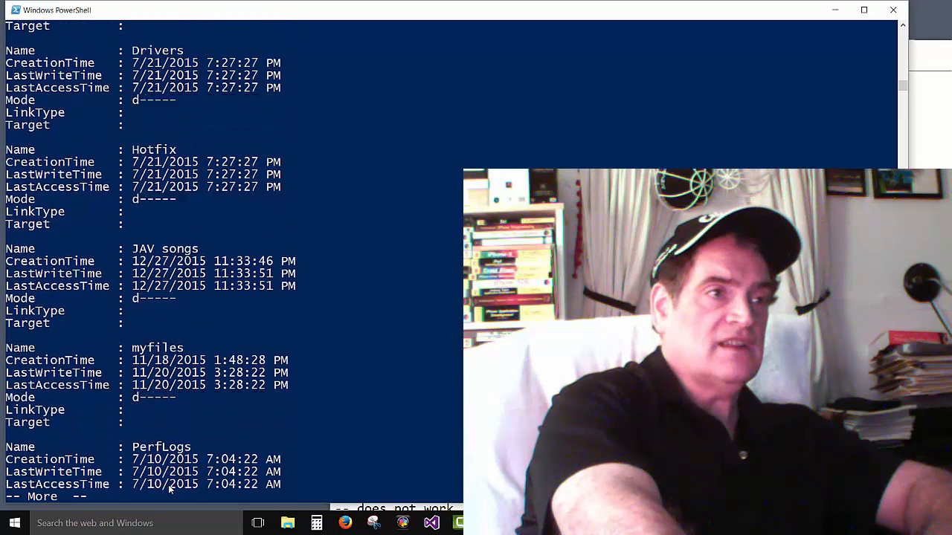
{"action": "scroll", "scroll_direction": "down", "scroll_amount": 3}
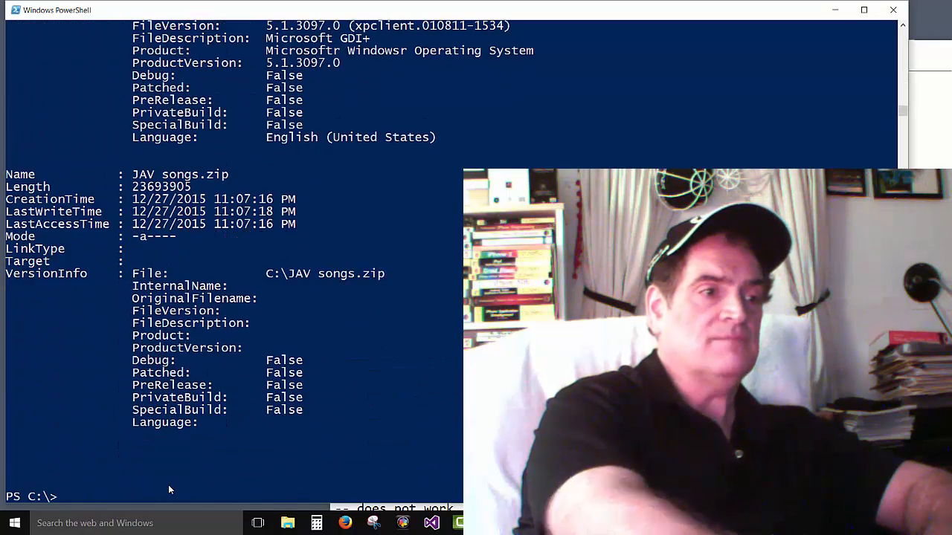
{"action": "type", "text": "c"}
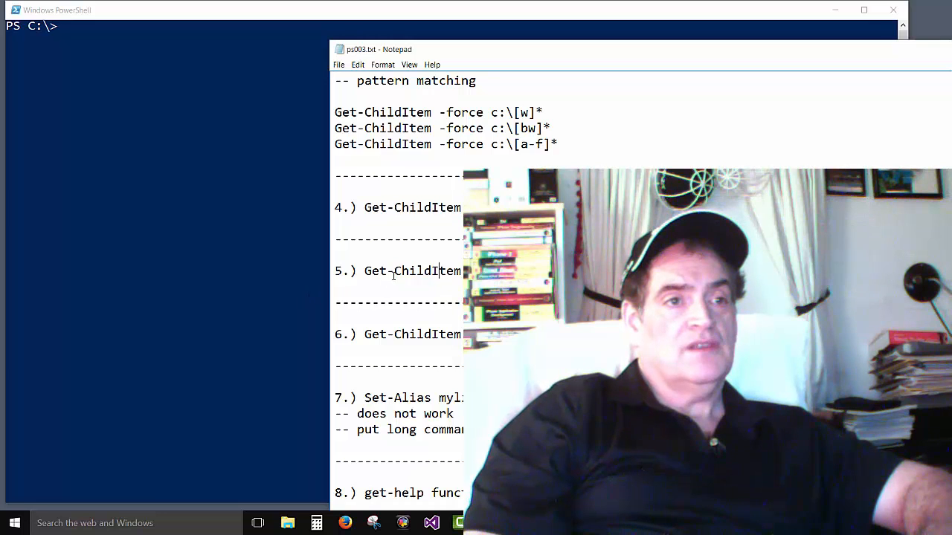
Run the c:\ps listing showing folder one, GPFULL.TXT and mytranscript.txt, then copy the recursive .txt command.
{"action": "double_click", "coordinate": [435, 271]}
{"action": "type", "text": "Get-ChildItem -path c:\\ps\\"}
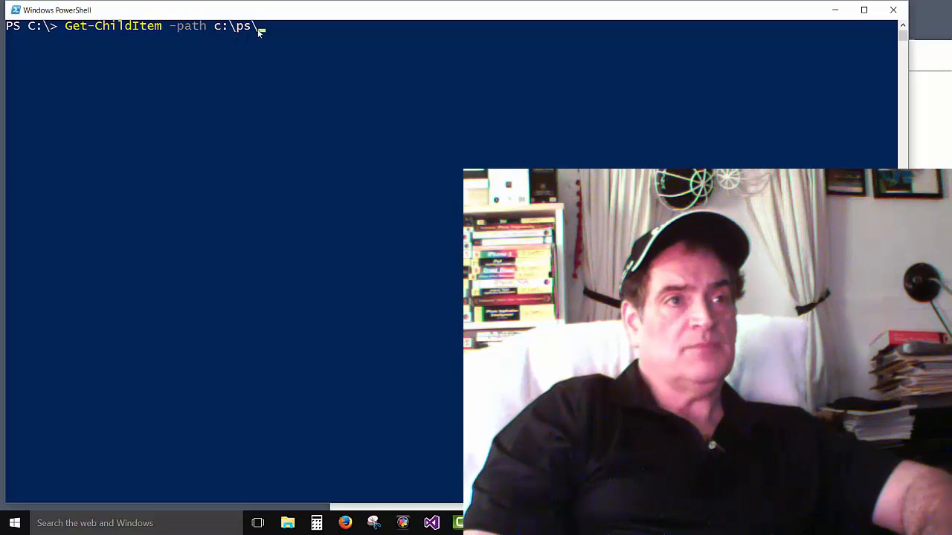
{"action": "key", "text": "Enter"}
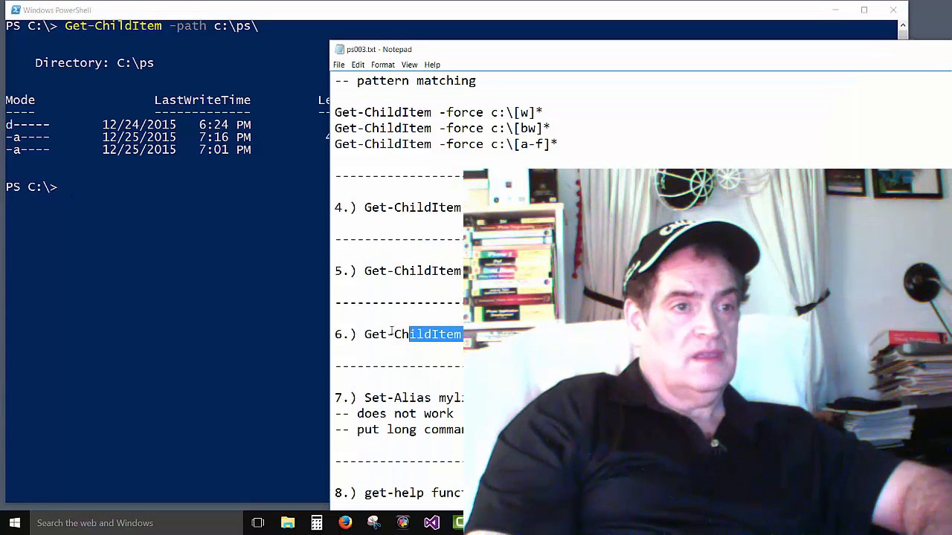
{"action": "right_click", "coordinate": [402, 334]}
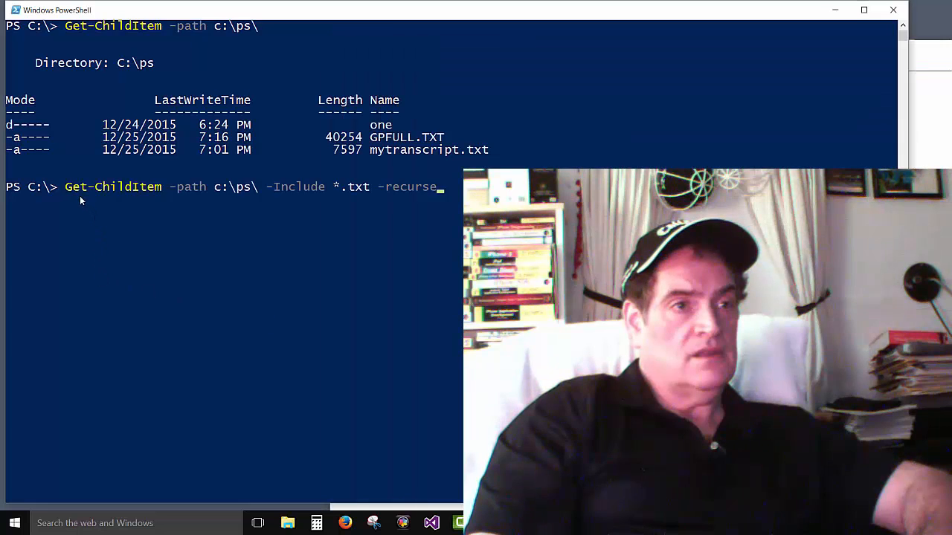
{"action": "mouse_move", "coordinate": [384, 221]}
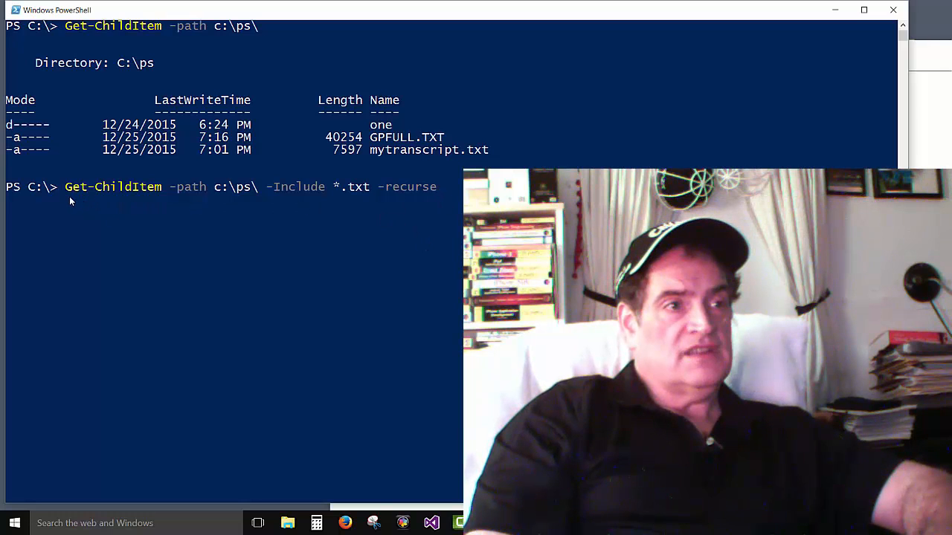
{"action": "mouse_move", "coordinate": [177, 194]}
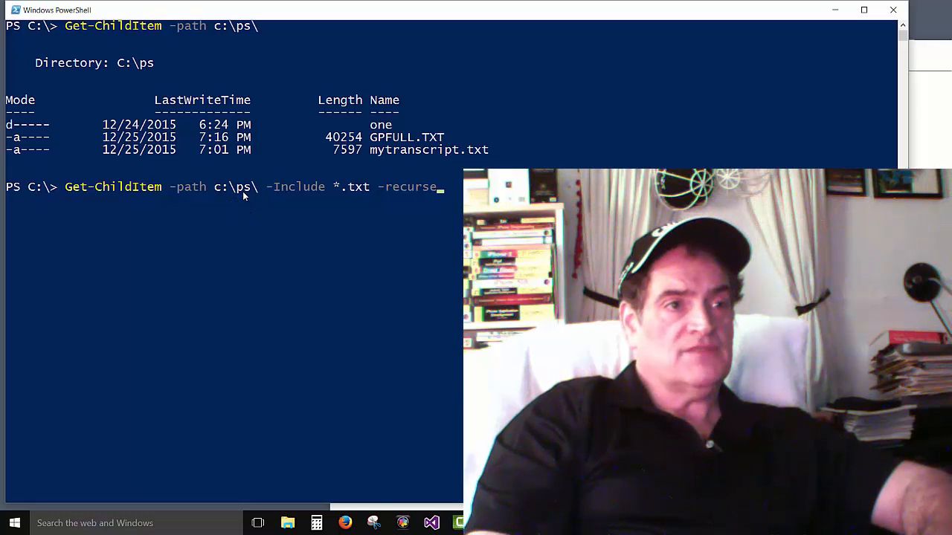
{"action": "mouse_move", "coordinate": [273, 198]}
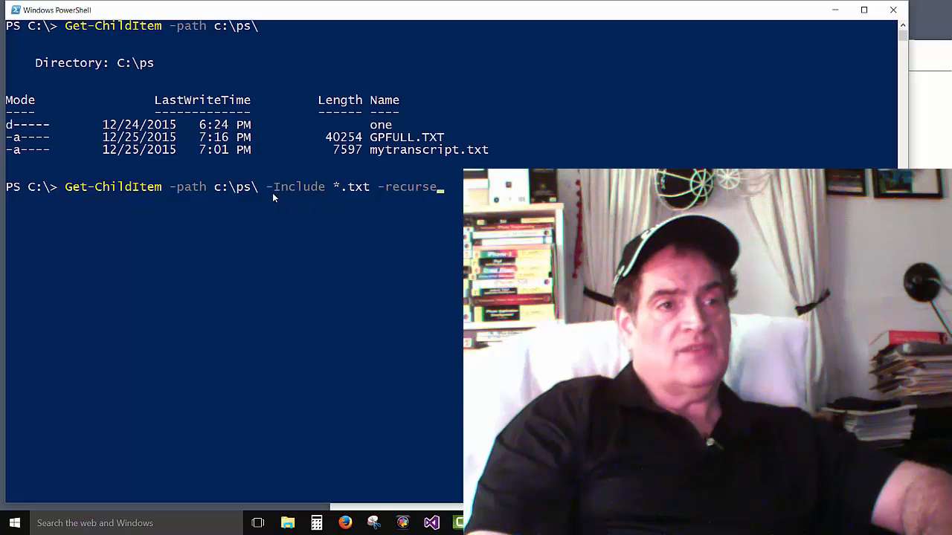
{"action": "mouse_move", "coordinate": [338, 199]}
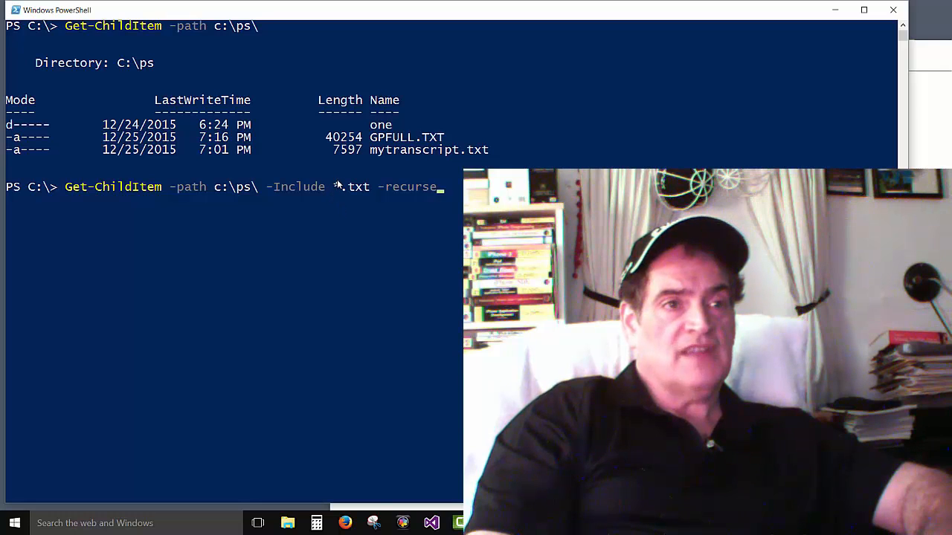
{"action": "mouse_move", "coordinate": [354, 199]}
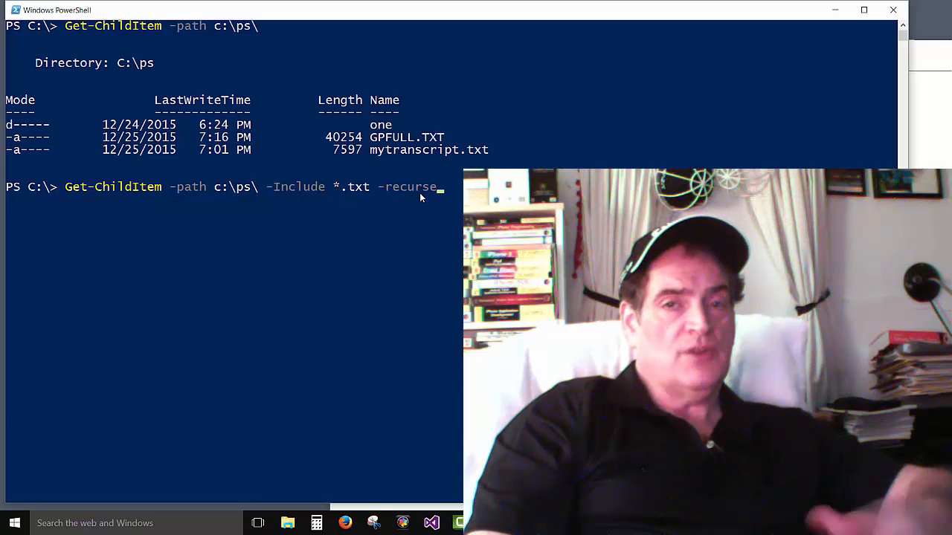
{"action": "mouse_move", "coordinate": [372, 117]}
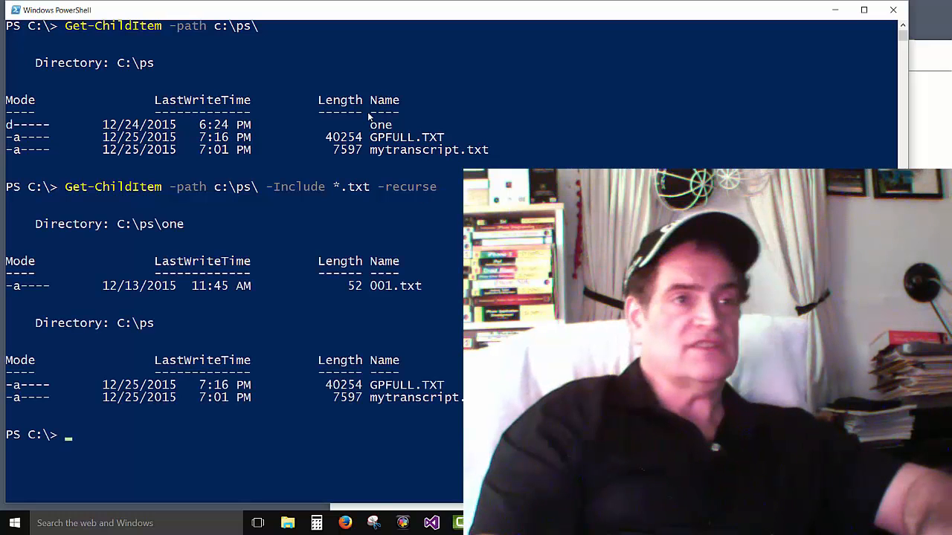
{"action": "mouse_move", "coordinate": [429, 157]}
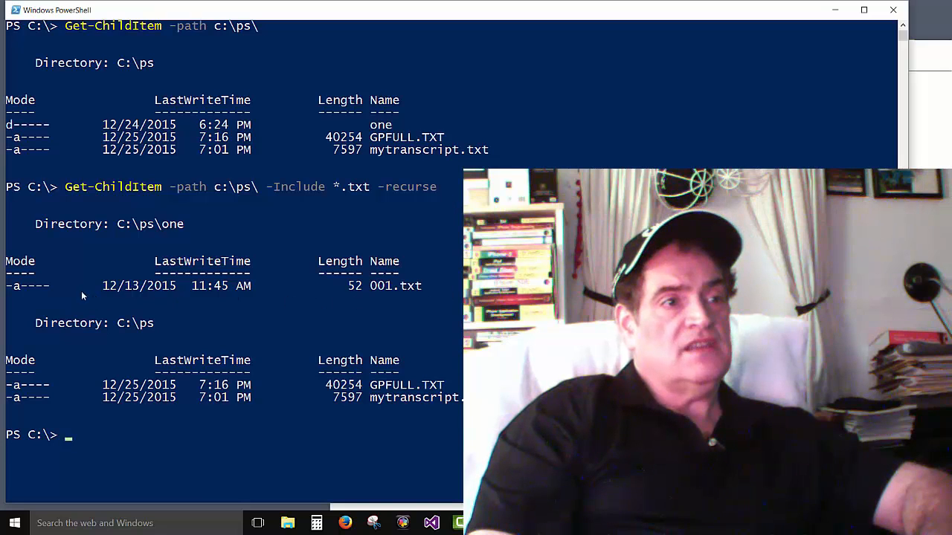
{"action": "mouse_move", "coordinate": [168, 229]}
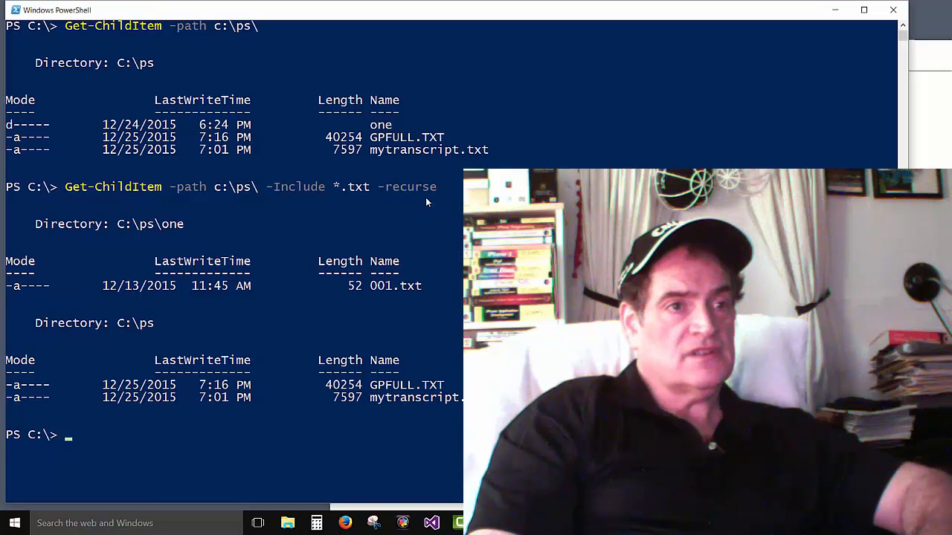
{"action": "mouse_move", "coordinate": [201, 305]}
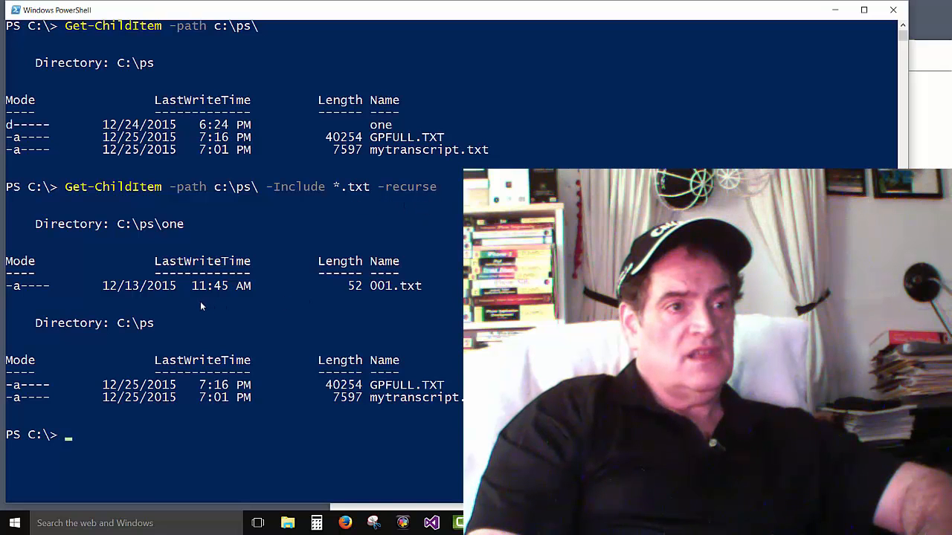
{"action": "mouse_move", "coordinate": [156, 236]}
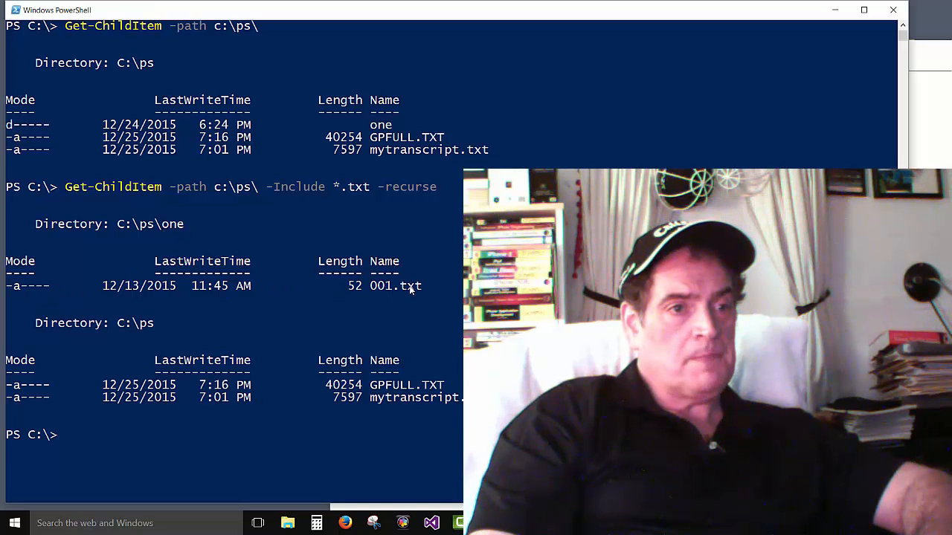
{"action": "mouse_move", "coordinate": [82, 391]}
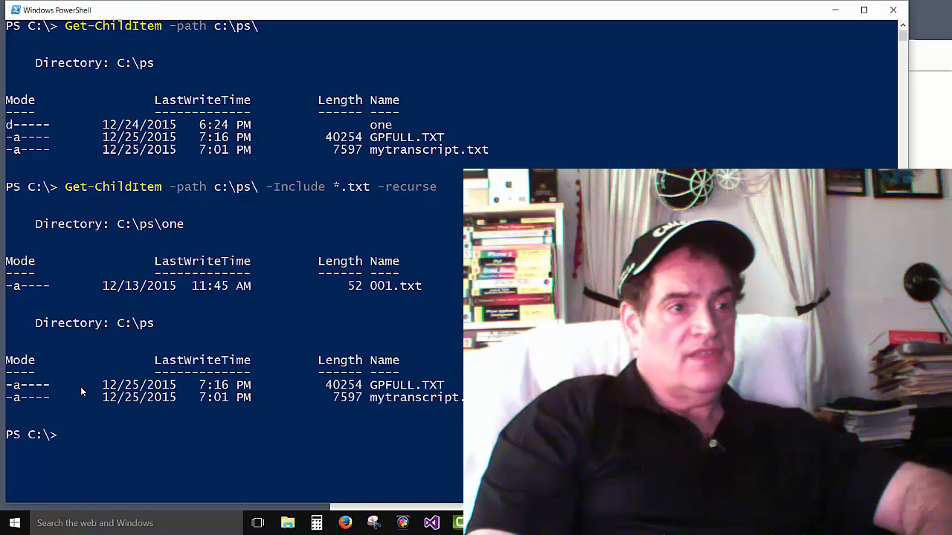
{"action": "mouse_move", "coordinate": [220, 411]}
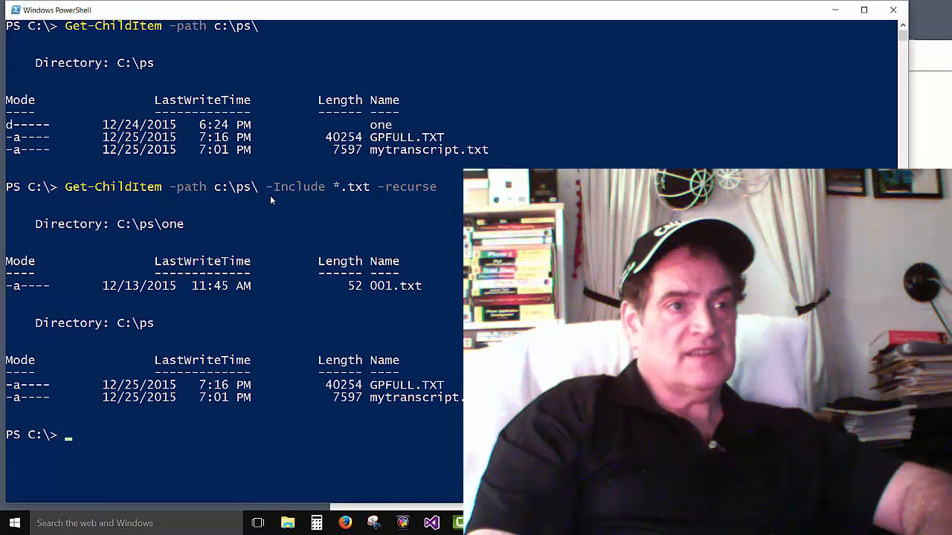
{"action": "mouse_move", "coordinate": [351, 199]}
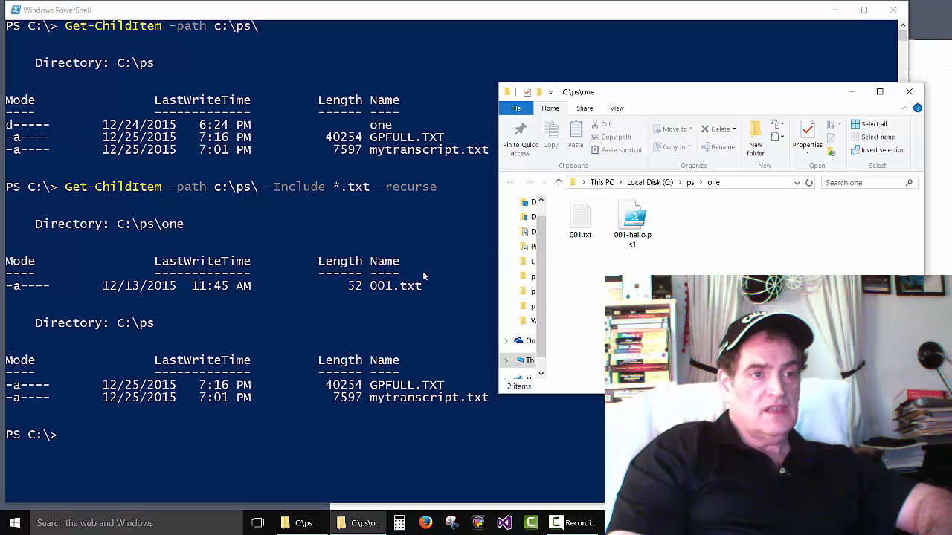
{"action": "mouse_move", "coordinate": [387, 294]}
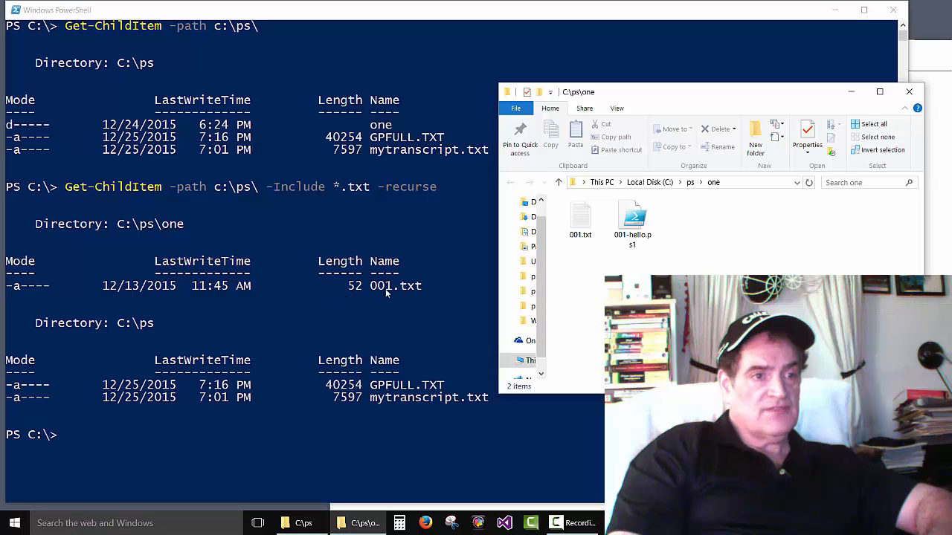
{"action": "mouse_move", "coordinate": [404, 291]}
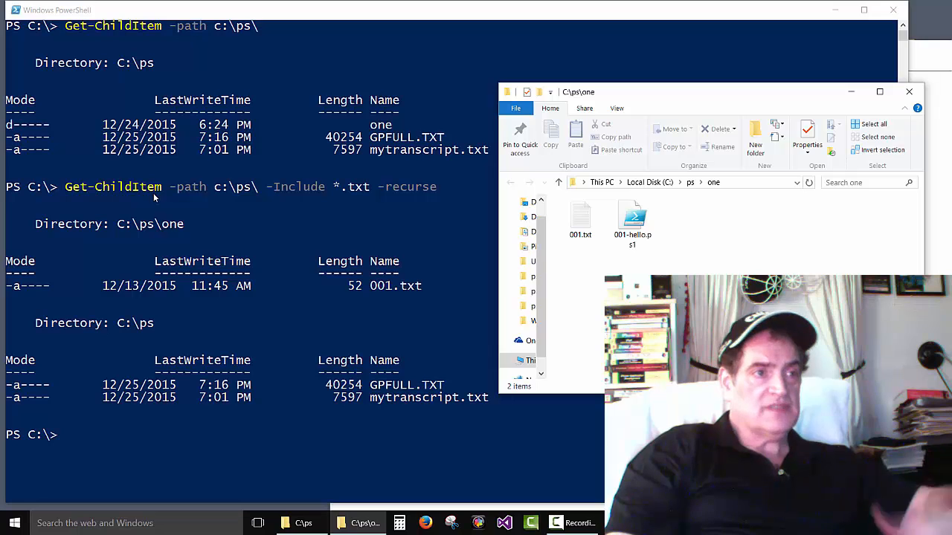
{"action": "mouse_move", "coordinate": [171, 197]}
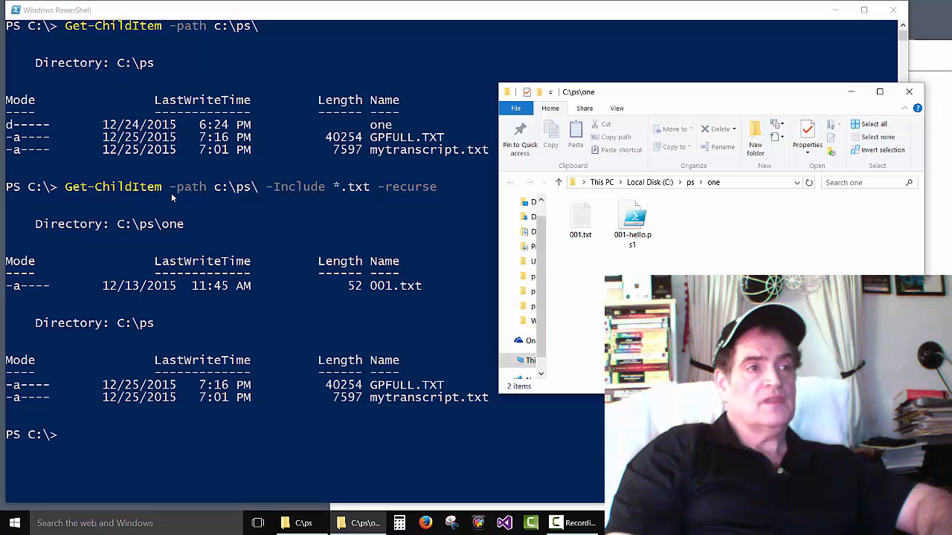
{"action": "mouse_move", "coordinate": [249, 197]}
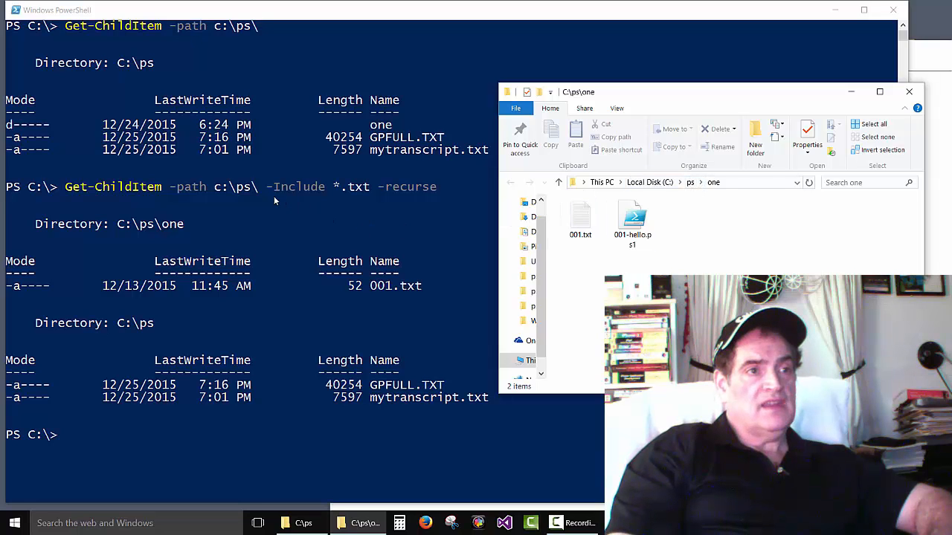
{"action": "mouse_move", "coordinate": [372, 192]}
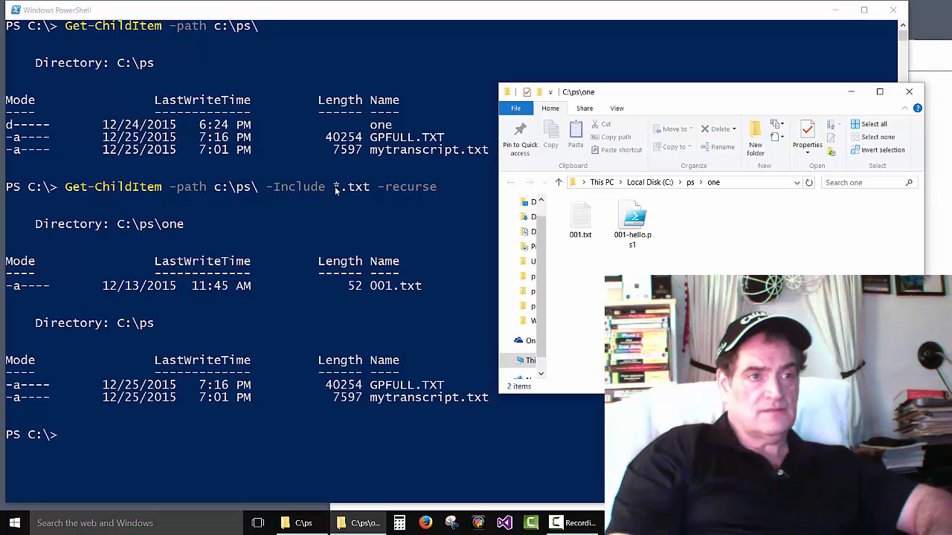
{"action": "mouse_move", "coordinate": [395, 232]}
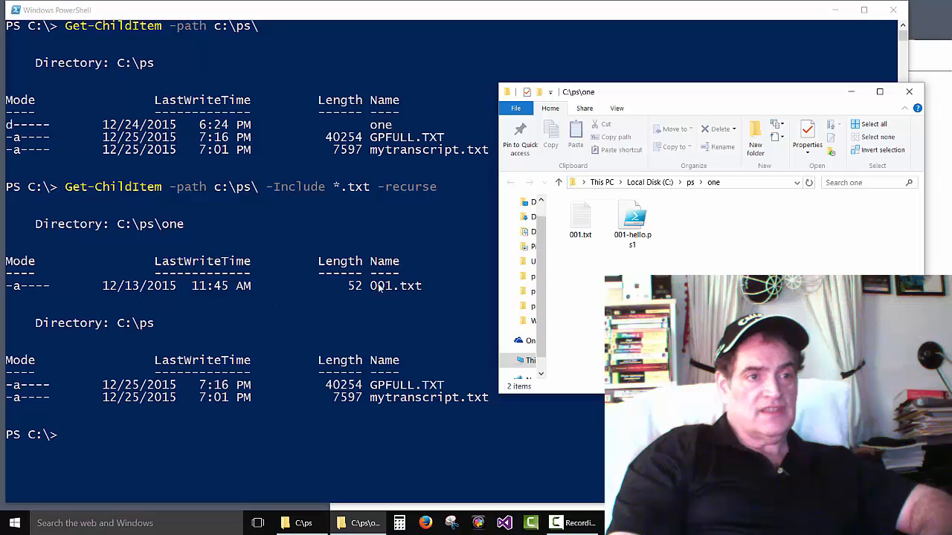
{"action": "left_click", "coordinate": [632, 220]}
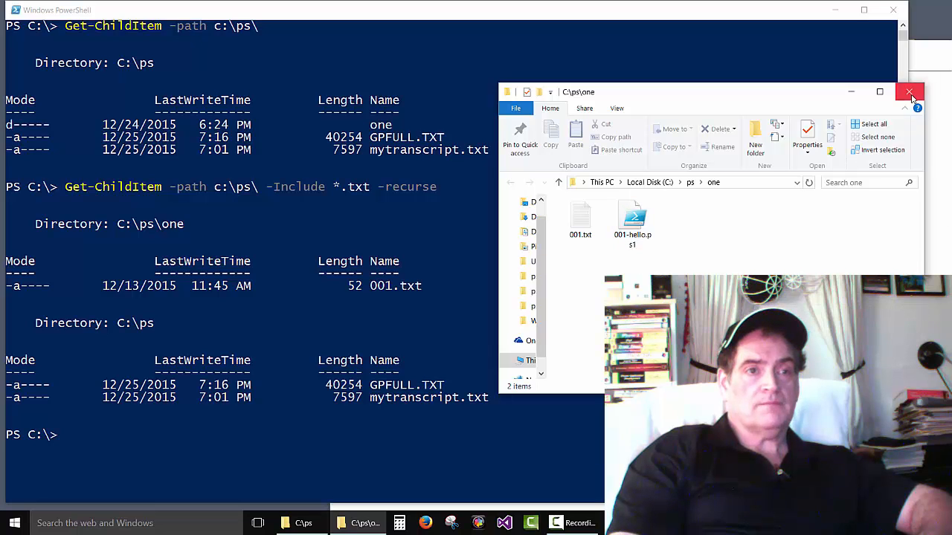
{"action": "left_click", "coordinate": [909, 91]}
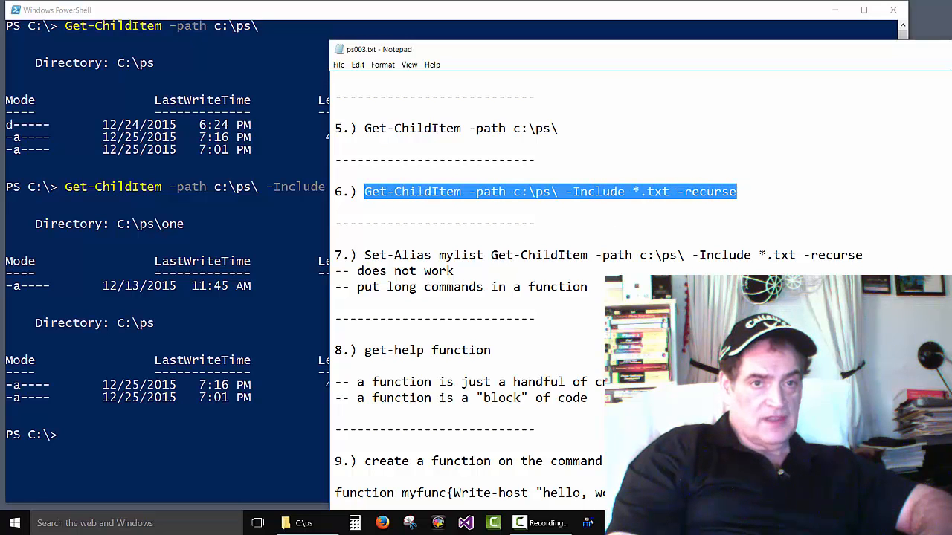
Select and copy the item 7 Set-Alias mylist line from the ps003.txt notes.
{"action": "left_click_drag", "start_coordinate": [498, 255], "coordinate": [862, 255]}
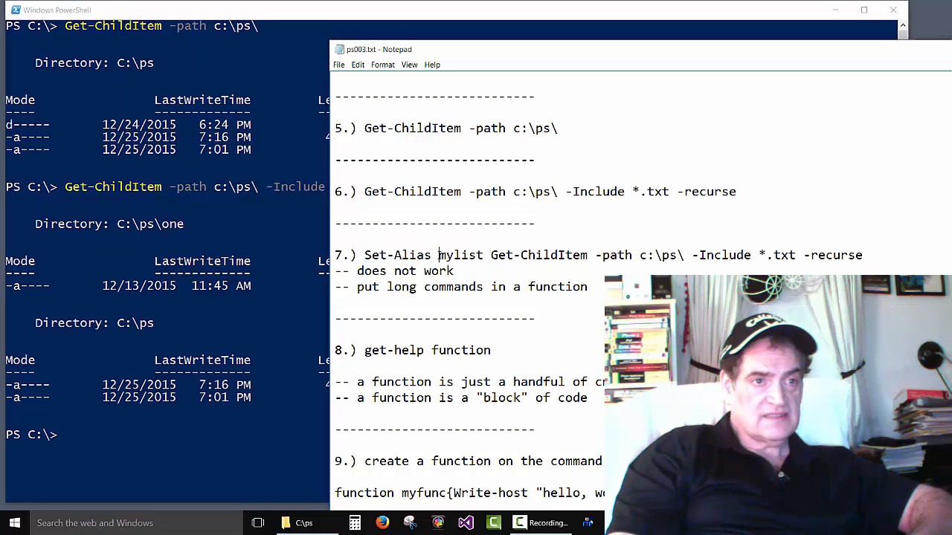
{"action": "double_click", "coordinate": [460, 255]}
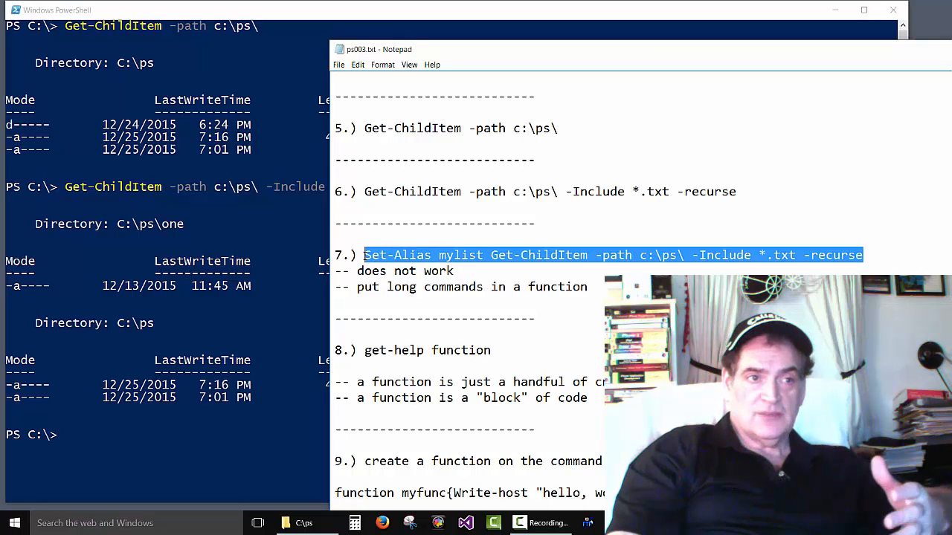
{"action": "right_click", "coordinate": [447, 256]}
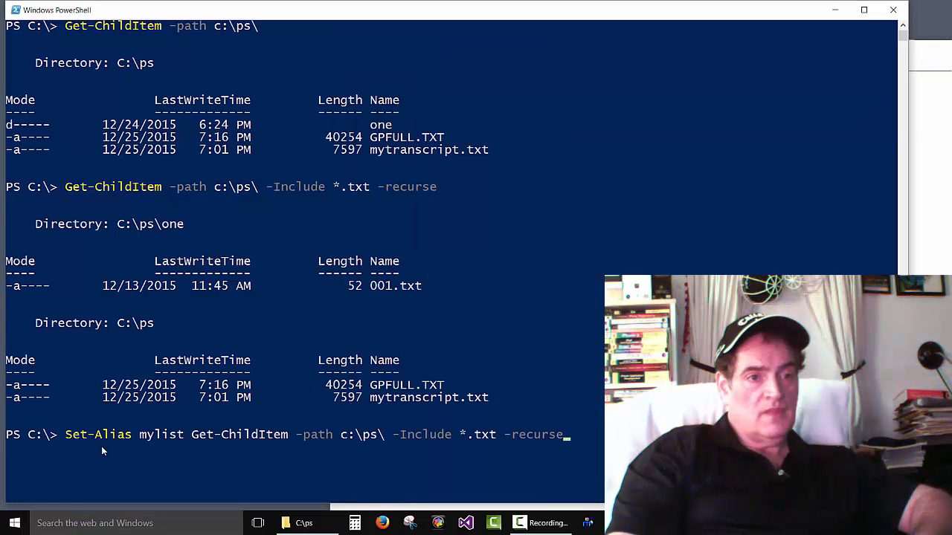
Run Set-Alias mylist, see the 'path' parameter error, and start clearing the console.
{"action": "key", "text": "Enter"}
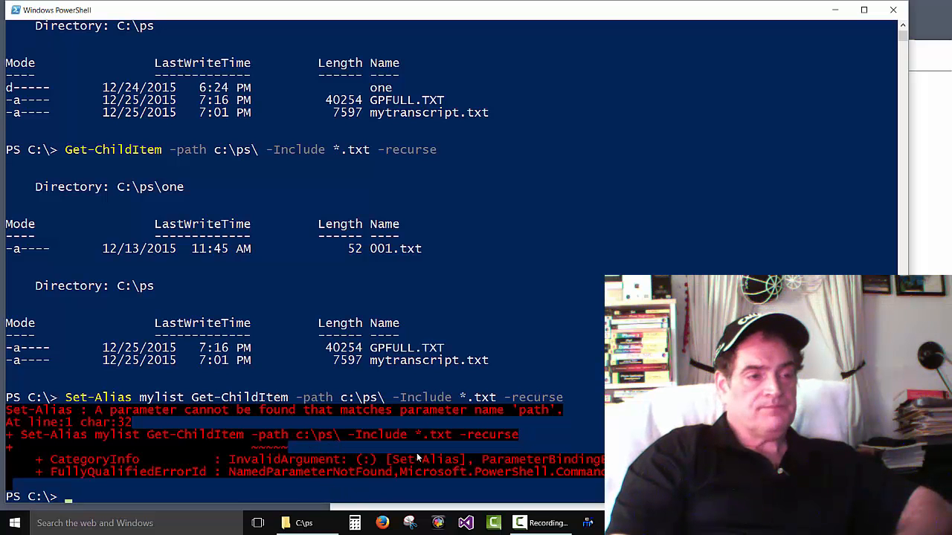
{"action": "mouse_move", "coordinate": [357, 442]}
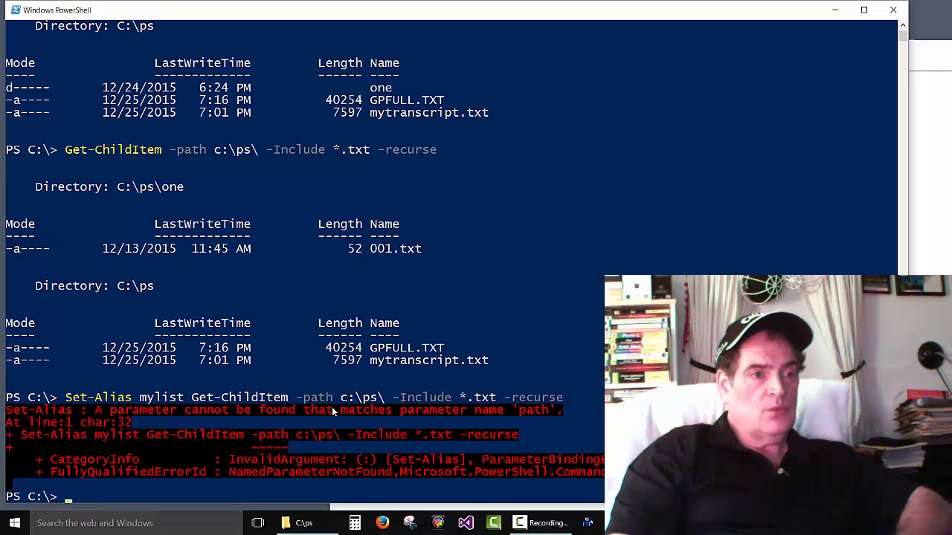
{"action": "mouse_move", "coordinate": [281, 414]}
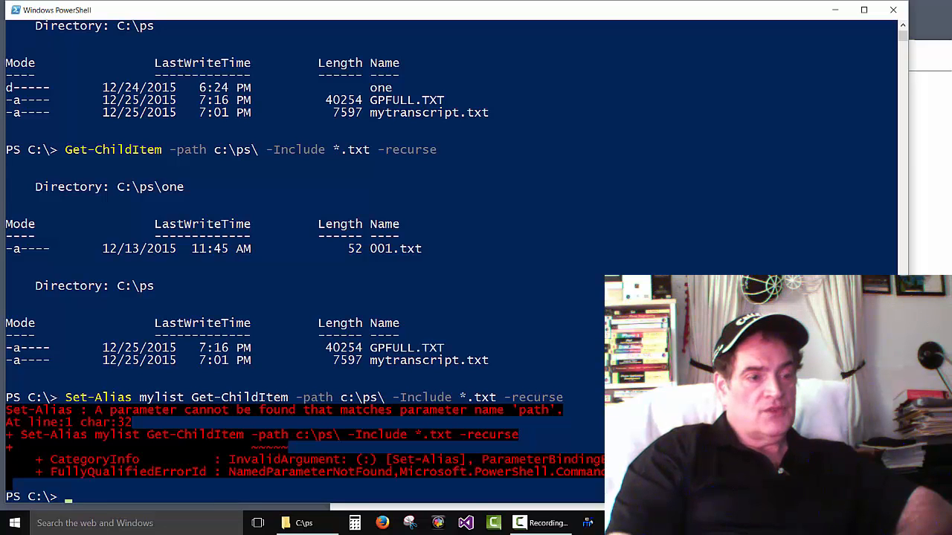
{"action": "type", "text": "c"}
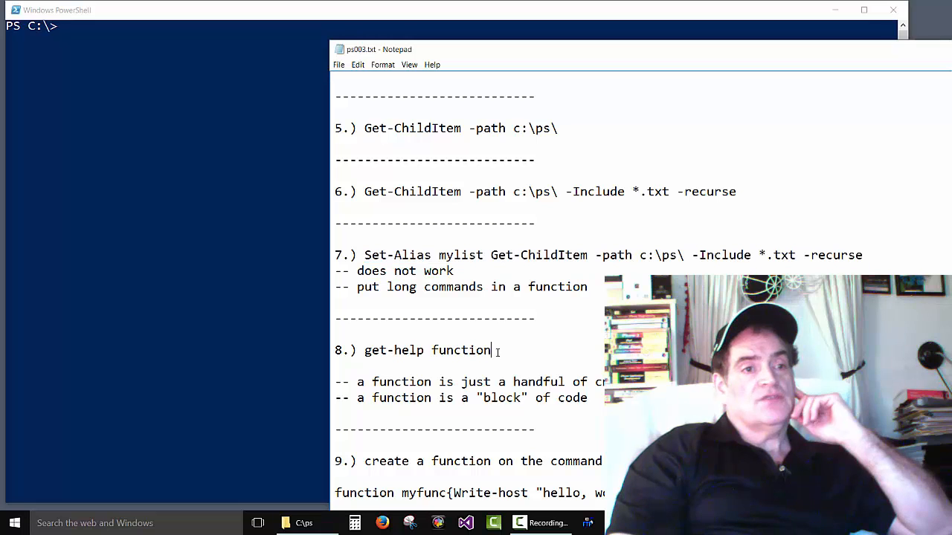
Page through the Function provider help with get-help function | more.
{"action": "double_click", "coordinate": [427, 350]}
{"action": "type", "text": "get-help function"}
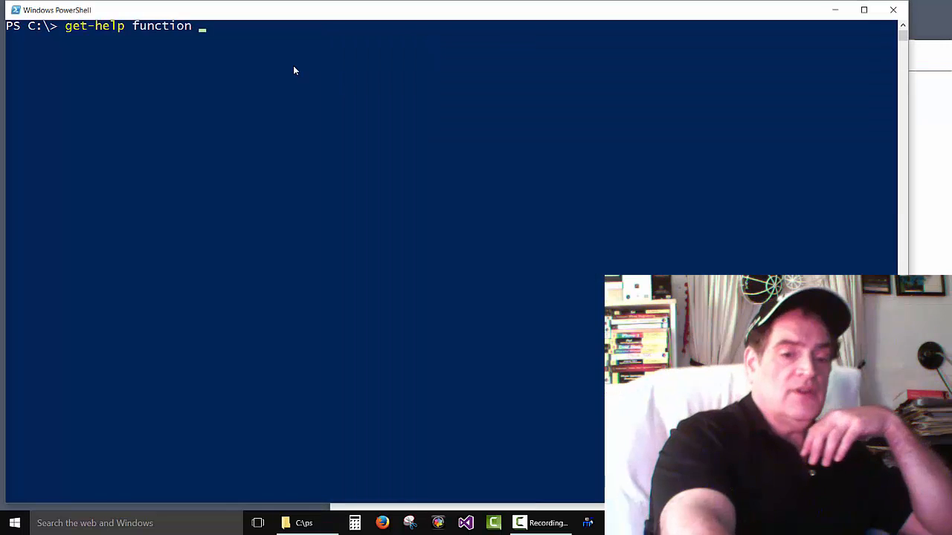
{"action": "type", "text": "| m"}
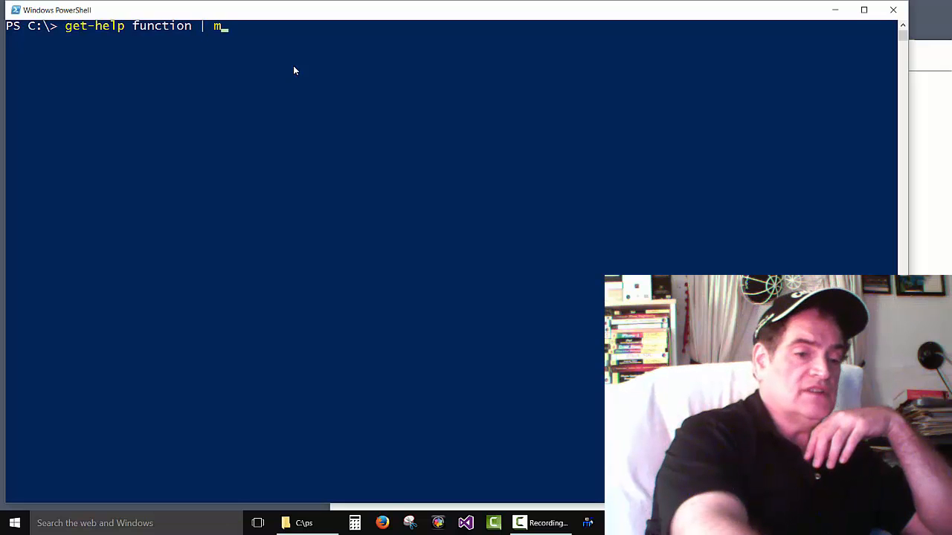
{"action": "type", "text": "ore"}
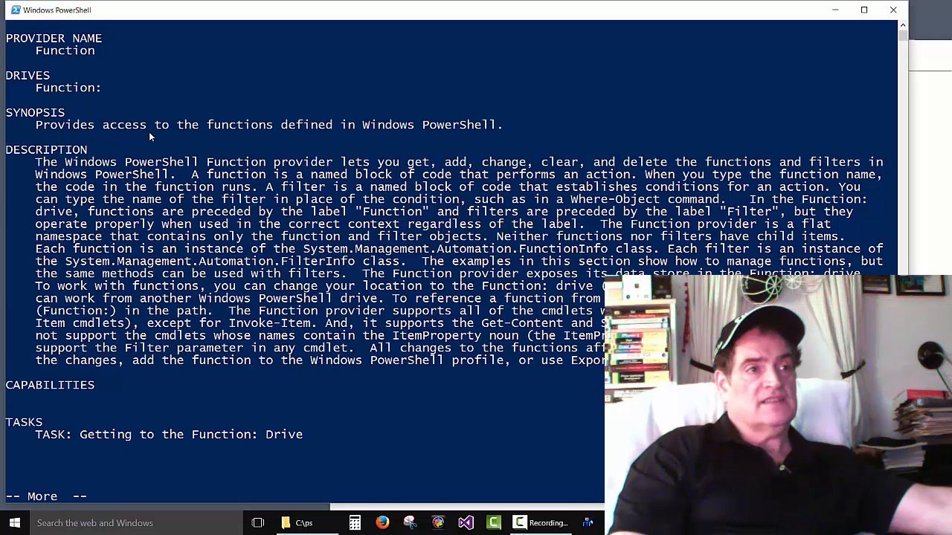
{"action": "mouse_move", "coordinate": [356, 129]}
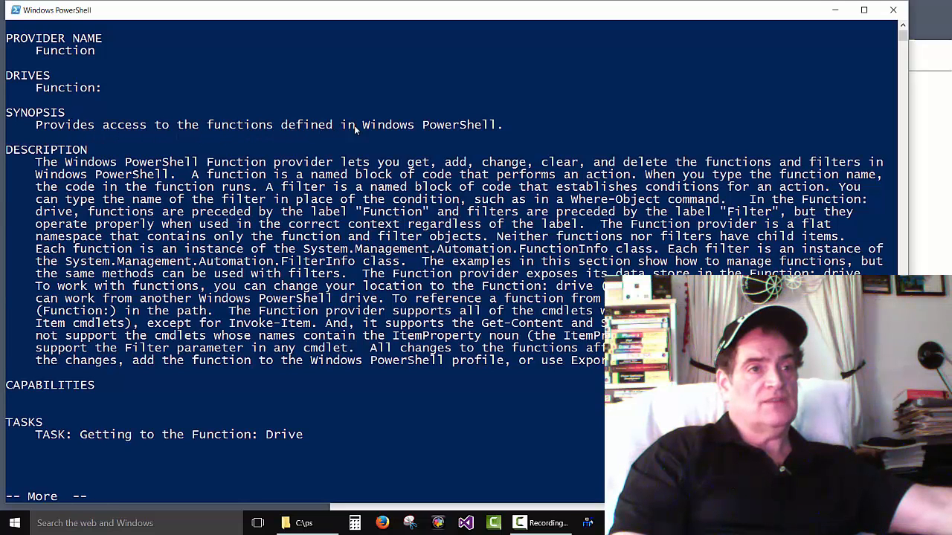
{"action": "mouse_move", "coordinate": [474, 128]}
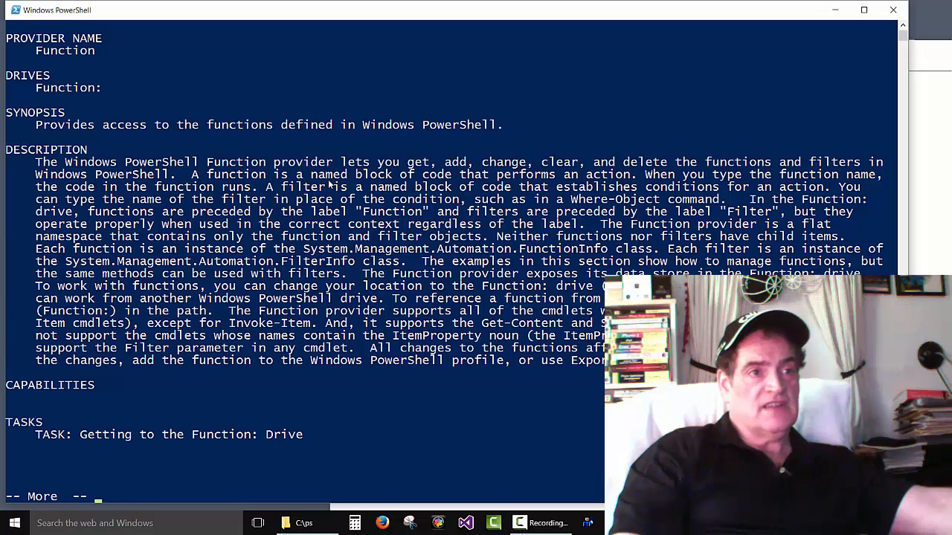
{"action": "mouse_move", "coordinate": [446, 187]}
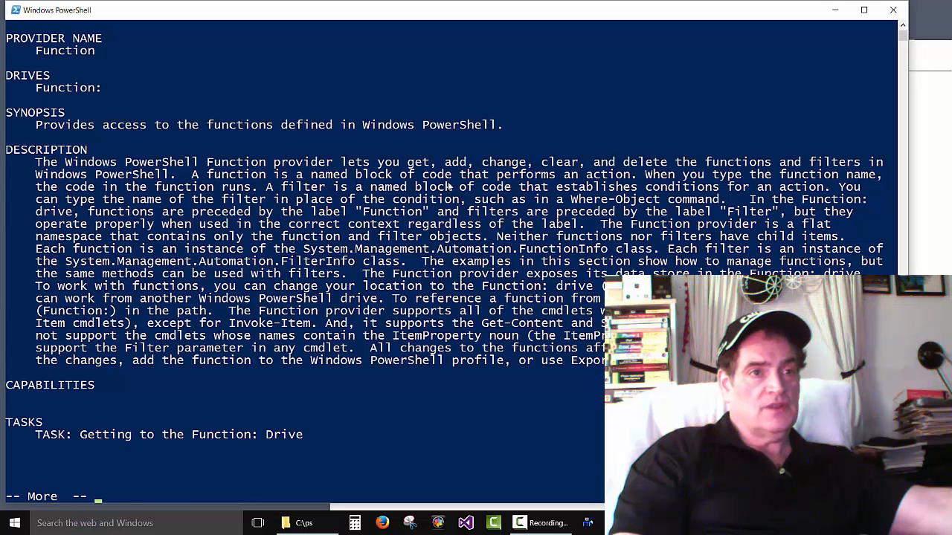
{"action": "mouse_move", "coordinate": [453, 188]}
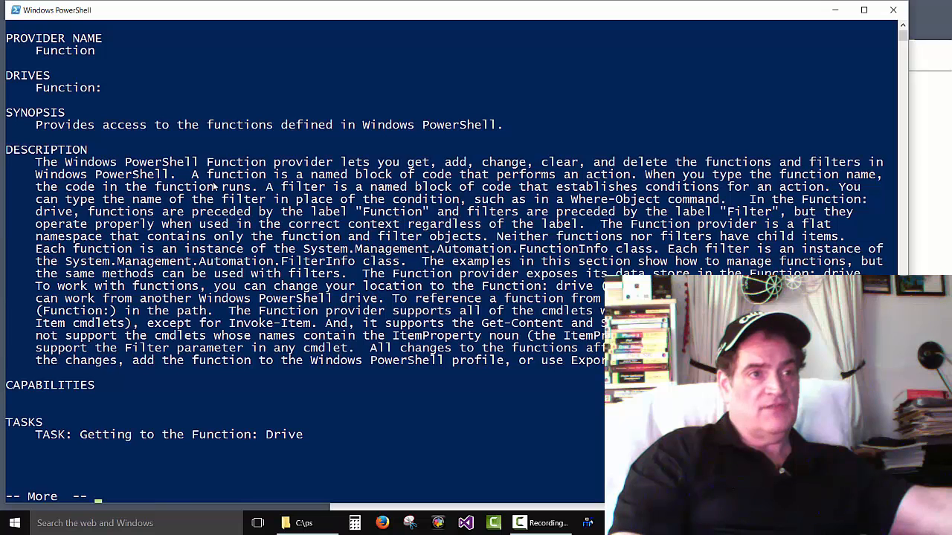
{"action": "mouse_move", "coordinate": [350, 182]}
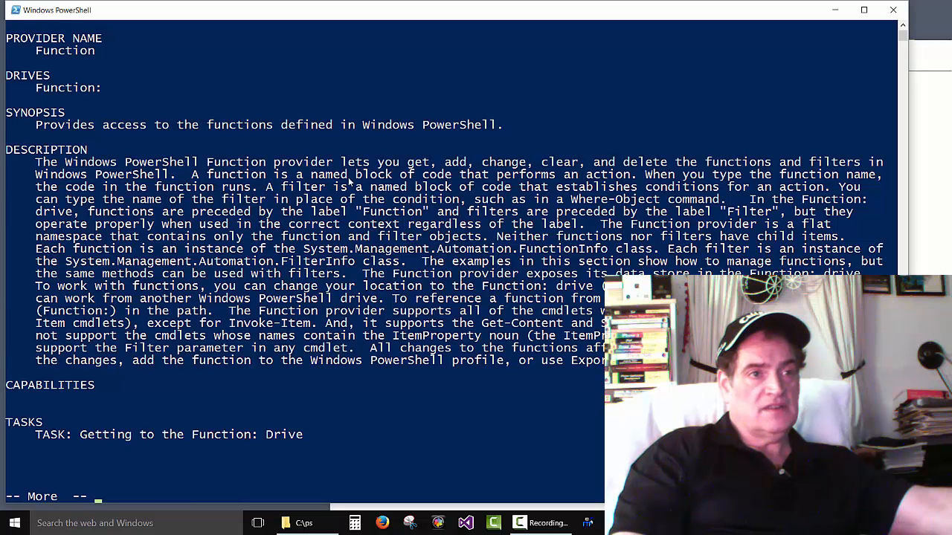
{"action": "mouse_move", "coordinate": [379, 184]}
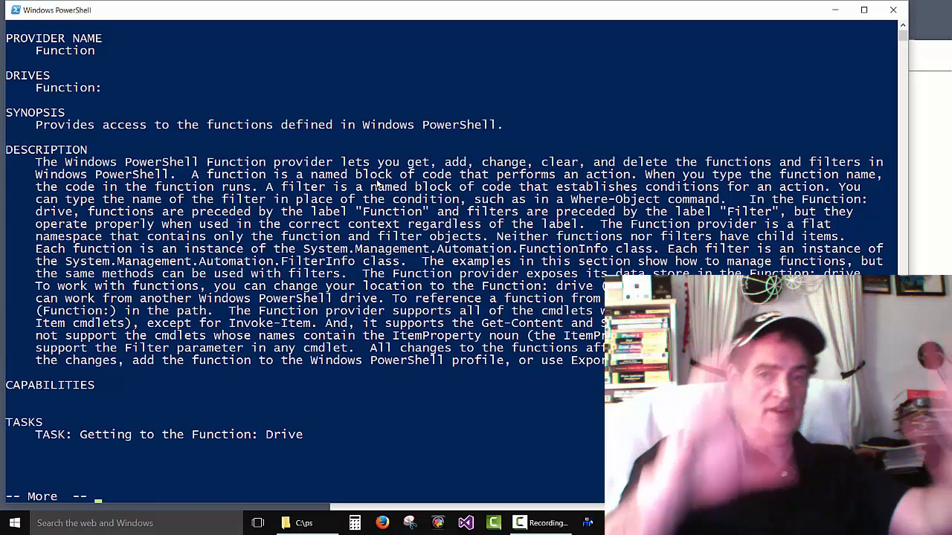
{"action": "mouse_move", "coordinate": [409, 184]}
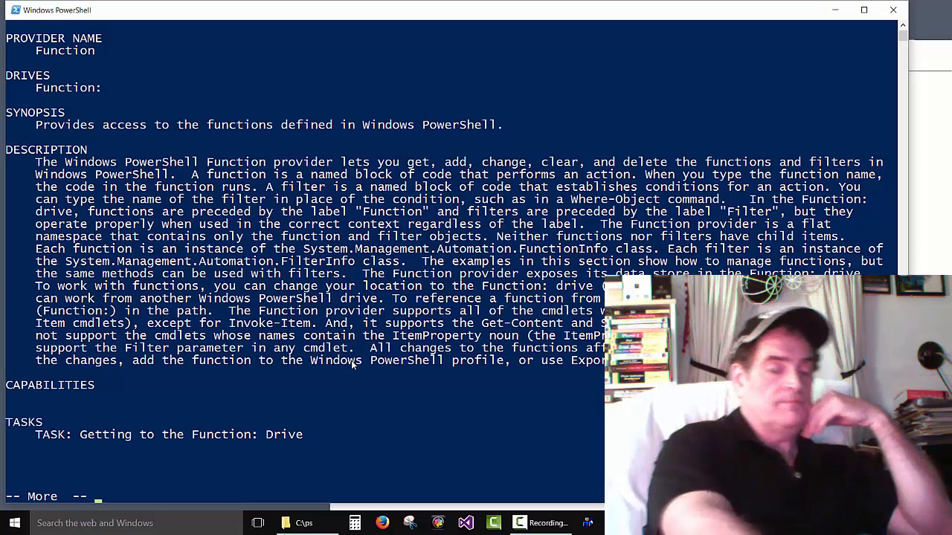
{"action": "key", "text": "space"}
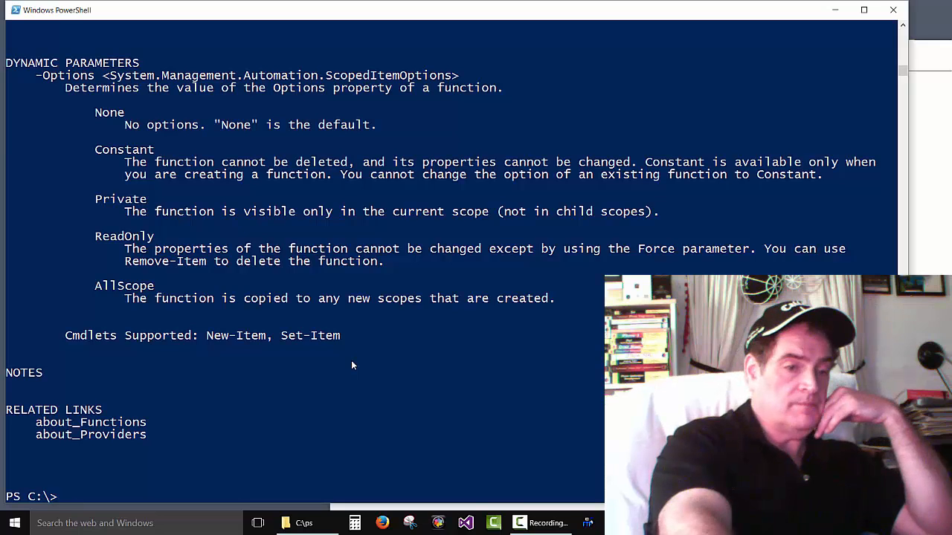
Clear the console with cls after the help finishes.
{"action": "type", "text": "cls"}
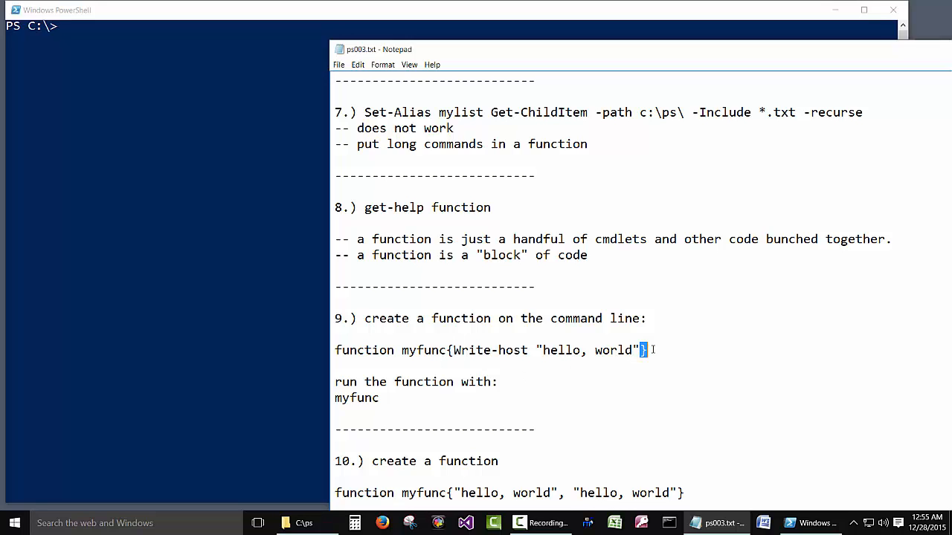
{"action": "mouse_move", "coordinate": [752, 367]}
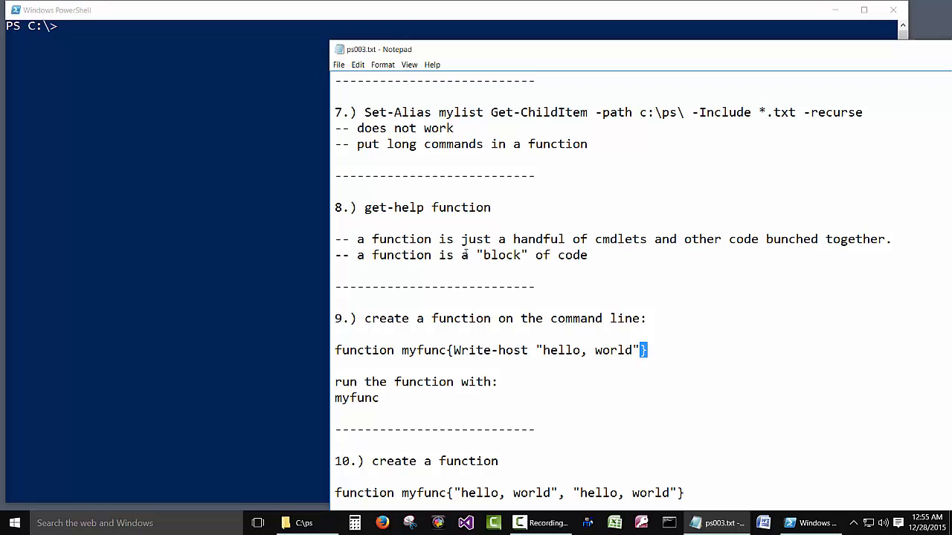
Select note 9's function myfunc{Write-host "hello, world"} line in ps003.txt.
{"action": "left_click_drag", "start_coordinate": [484, 255], "coordinate": [587, 255]}
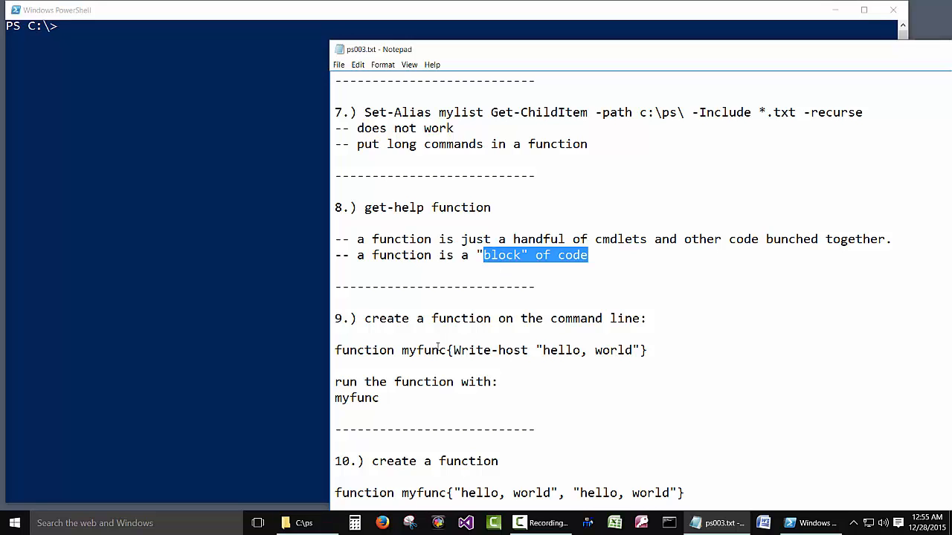
{"action": "mouse_move", "coordinate": [436, 346]}
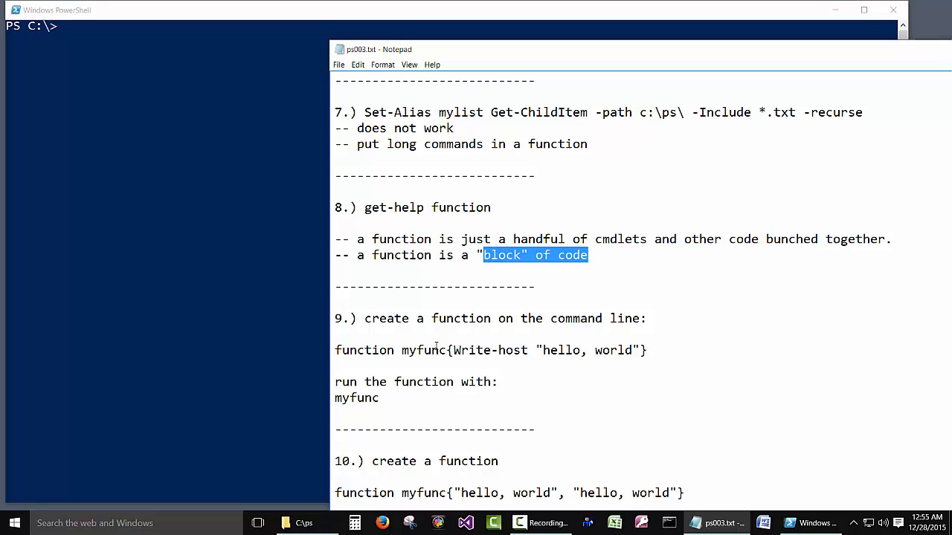
{"action": "mouse_move", "coordinate": [427, 391]}
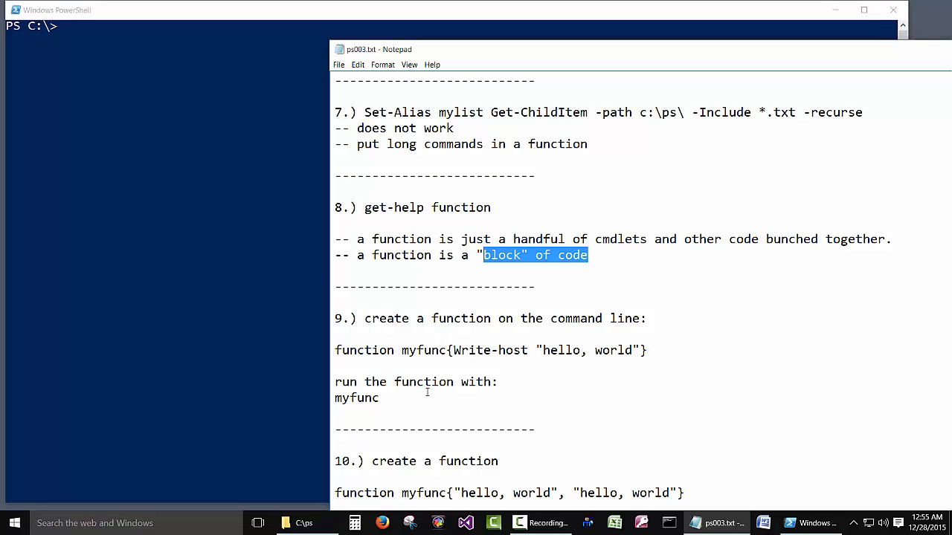
{"action": "mouse_move", "coordinate": [658, 348]}
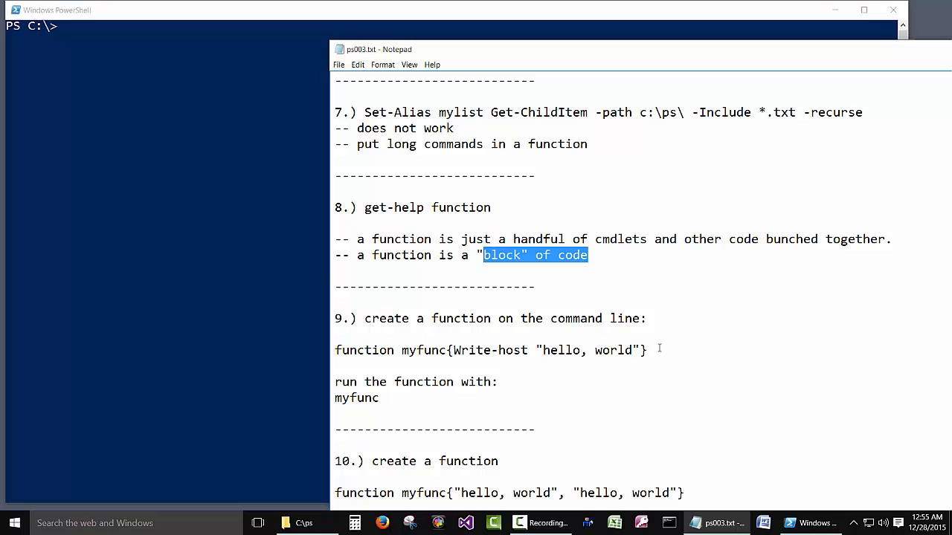
{"action": "mouse_move", "coordinate": [425, 356]}
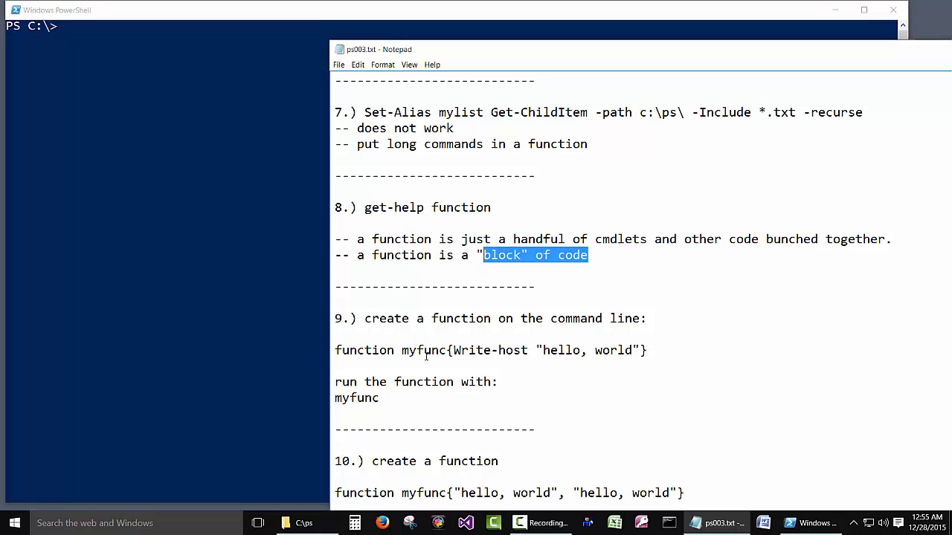
{"action": "mouse_move", "coordinate": [460, 366]}
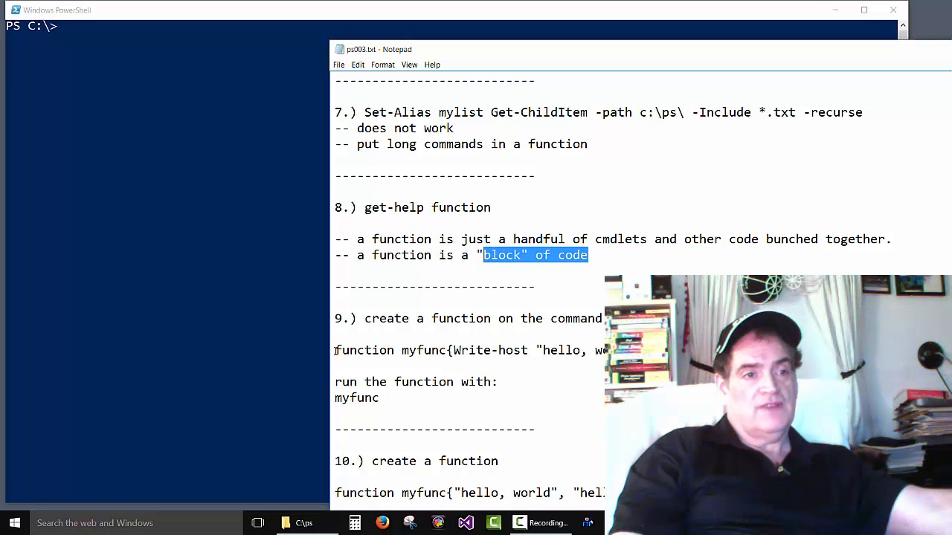
{"action": "double_click", "coordinate": [364, 350]}
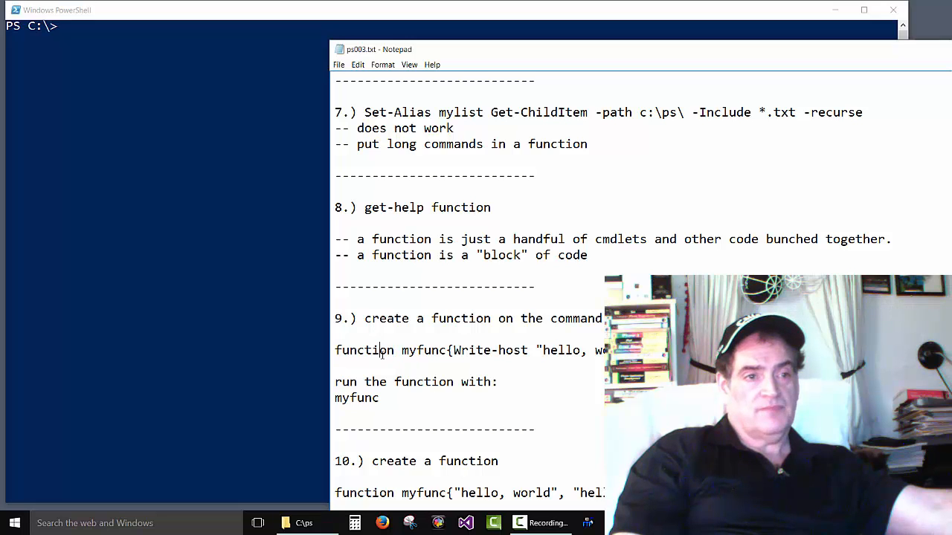
{"action": "double_click", "coordinate": [424, 350]}
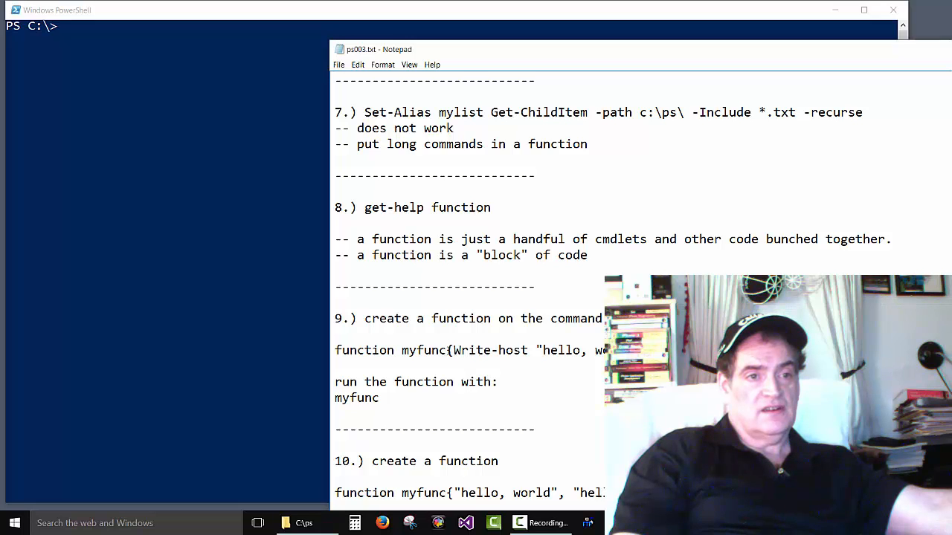
{"action": "left_click_drag", "start_coordinate": [448, 350], "coordinate": [605, 350]}
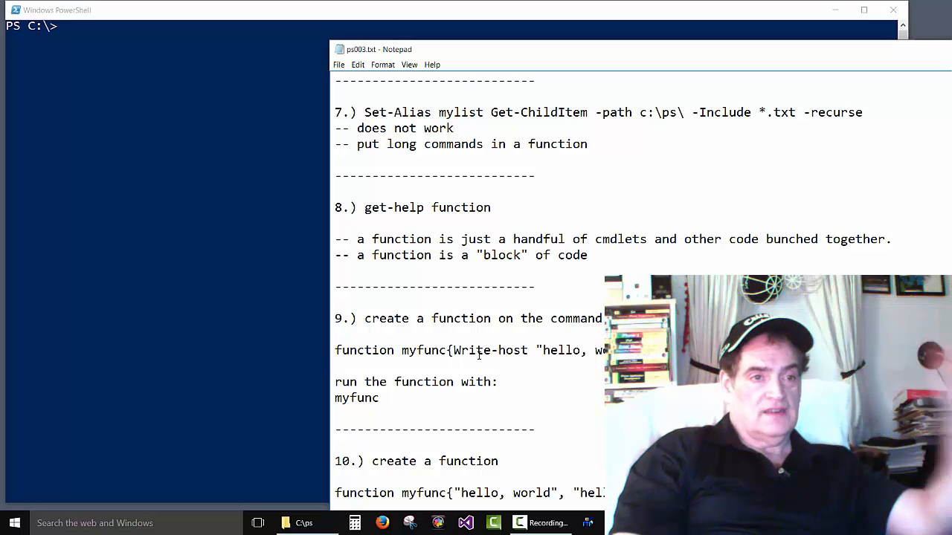
{"action": "double_click", "coordinate": [490, 350]}
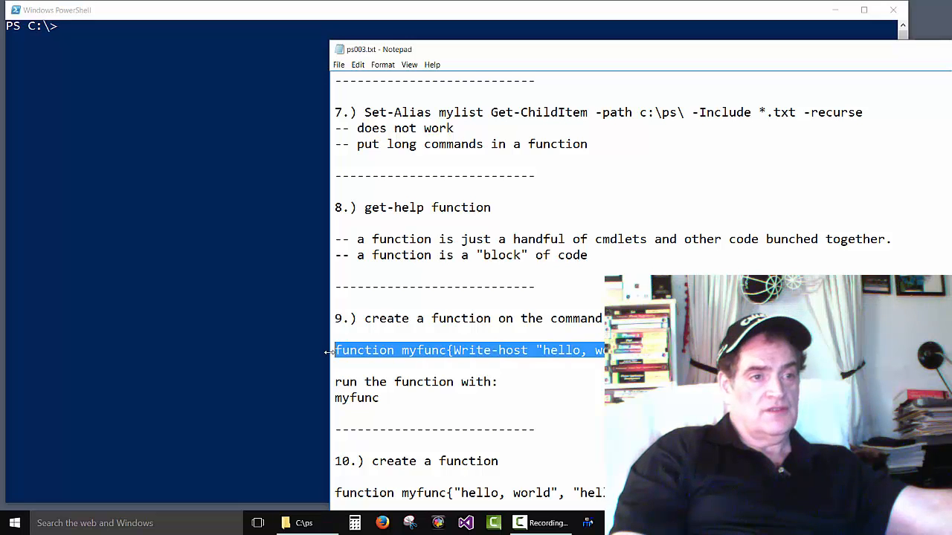
{"action": "mouse_move", "coordinate": [159, 109]}
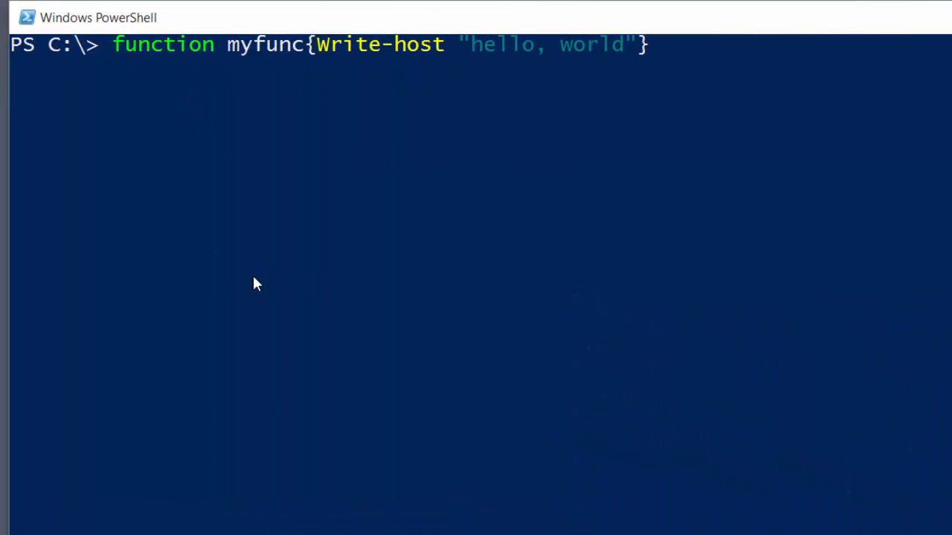
{"action": "mouse_move", "coordinate": [144, 65]}
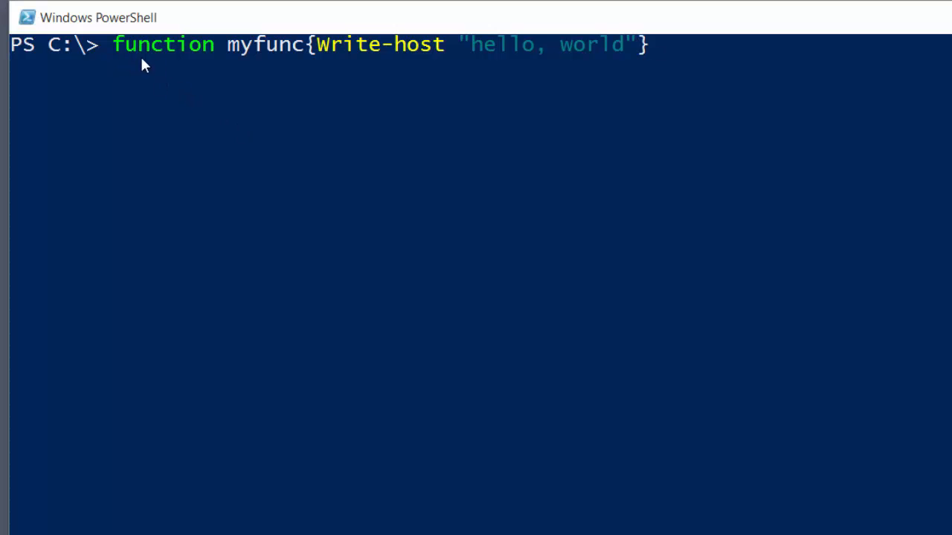
{"action": "mouse_move", "coordinate": [288, 46]}
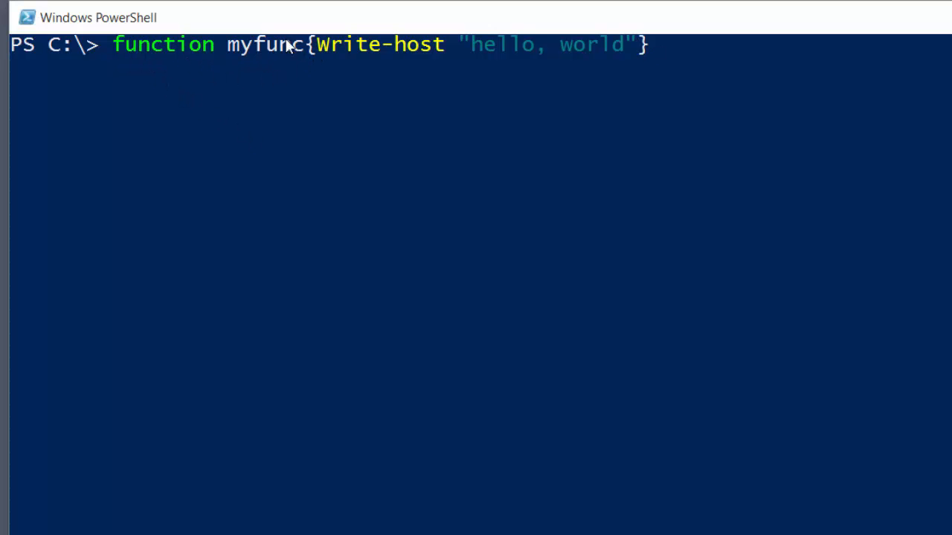
{"action": "mouse_move", "coordinate": [238, 61]}
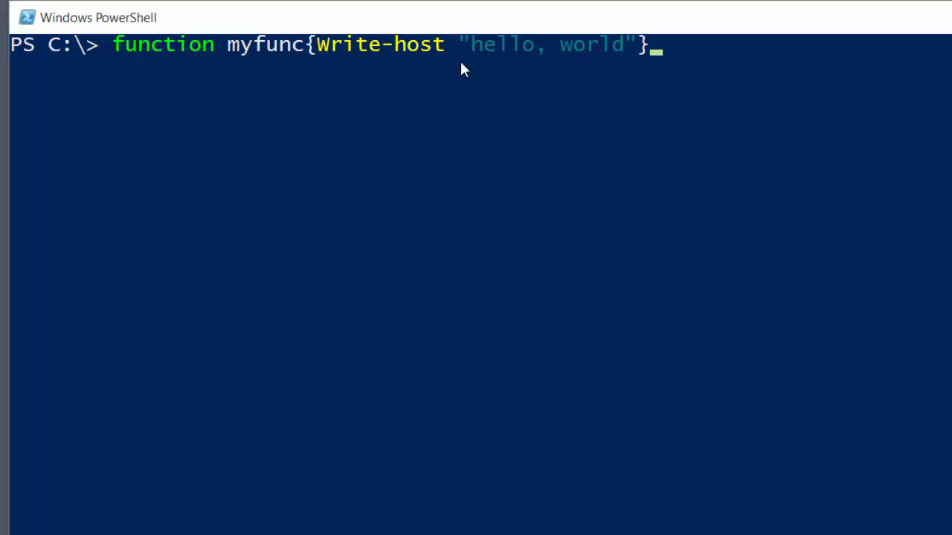
{"action": "mouse_move", "coordinate": [550, 73]}
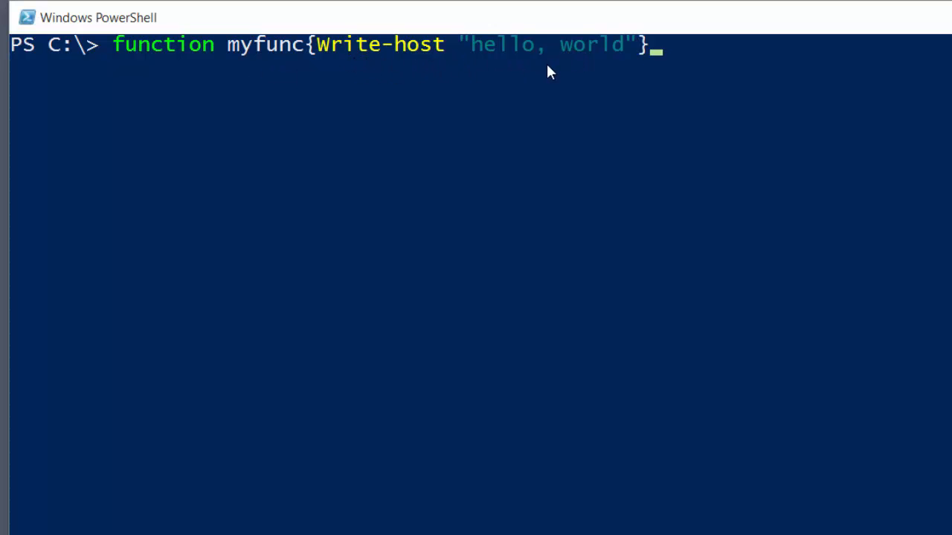
Define the Write-host hello-world myfunc and type myfunc to run it.
{"action": "key", "text": "Enter"}
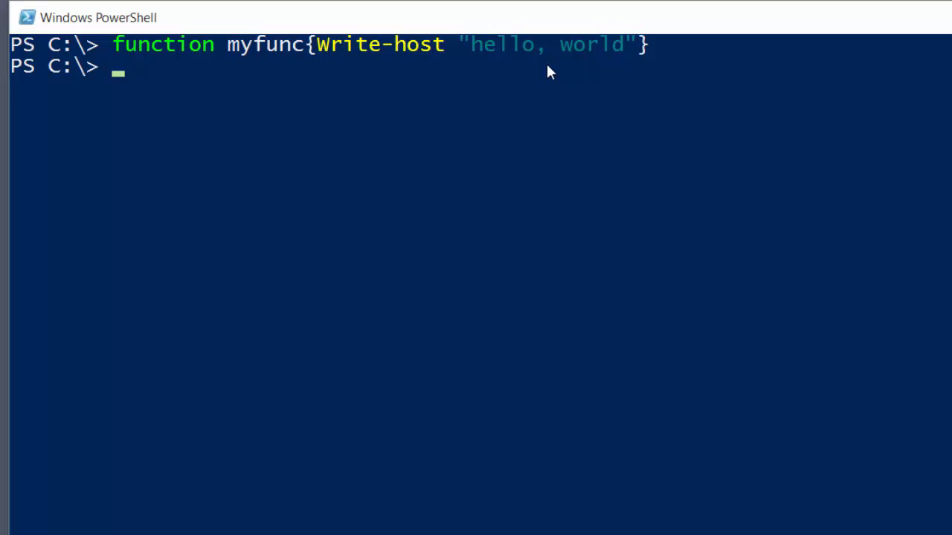
{"action": "mouse_move", "coordinate": [533, 92]}
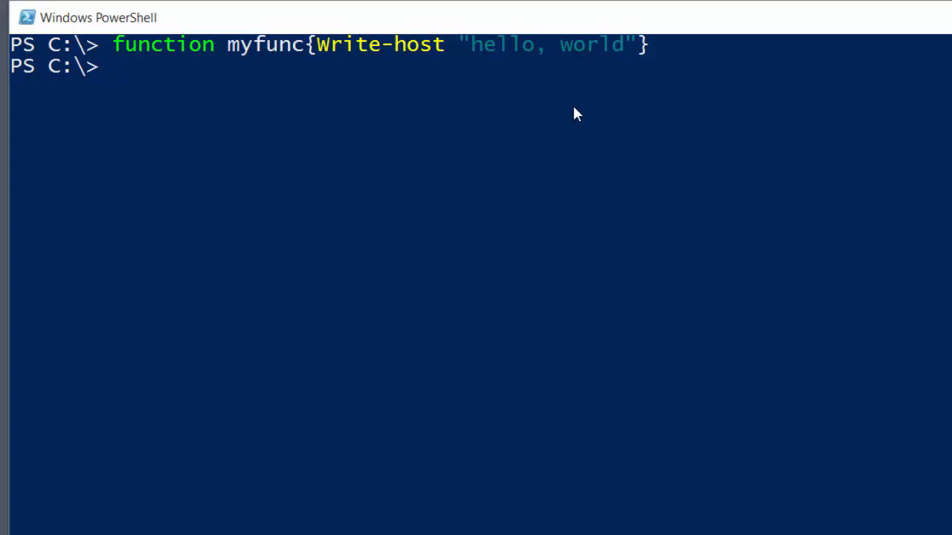
{"action": "type", "text": "myf"}
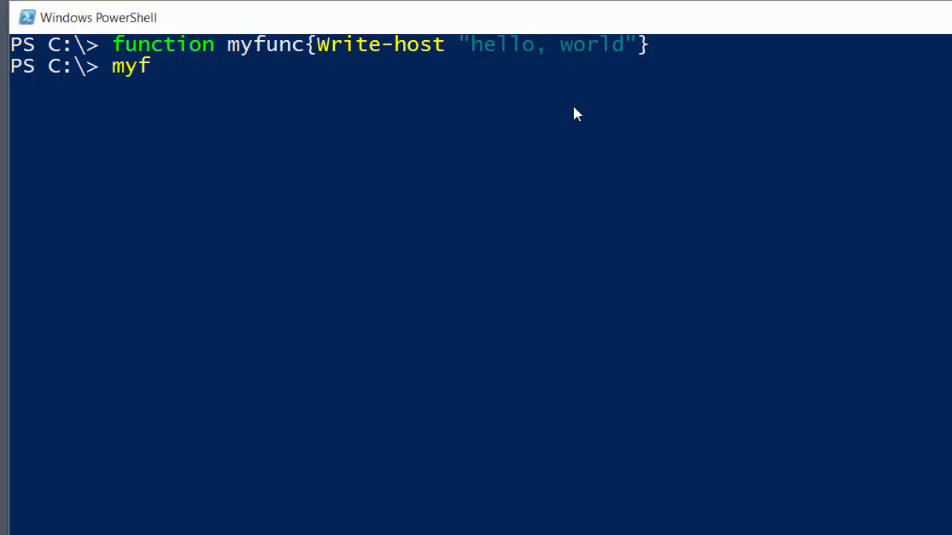
{"action": "type", "text": "unc"}
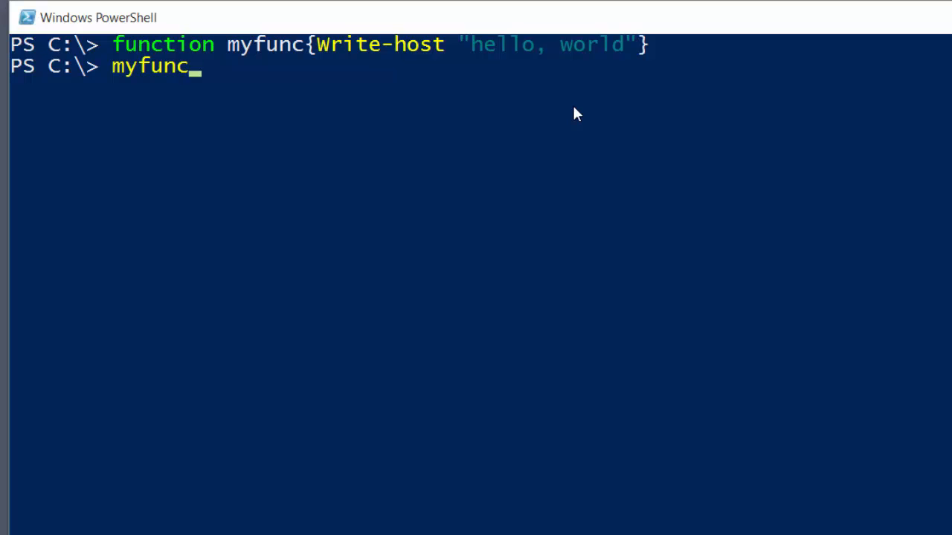
{"action": "mouse_move", "coordinate": [273, 63]}
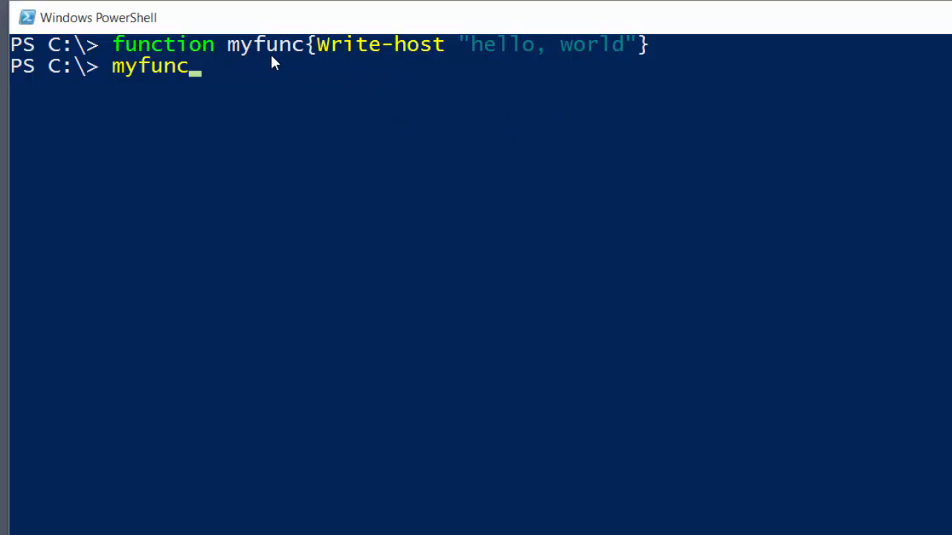
{"action": "mouse_move", "coordinate": [292, 65]}
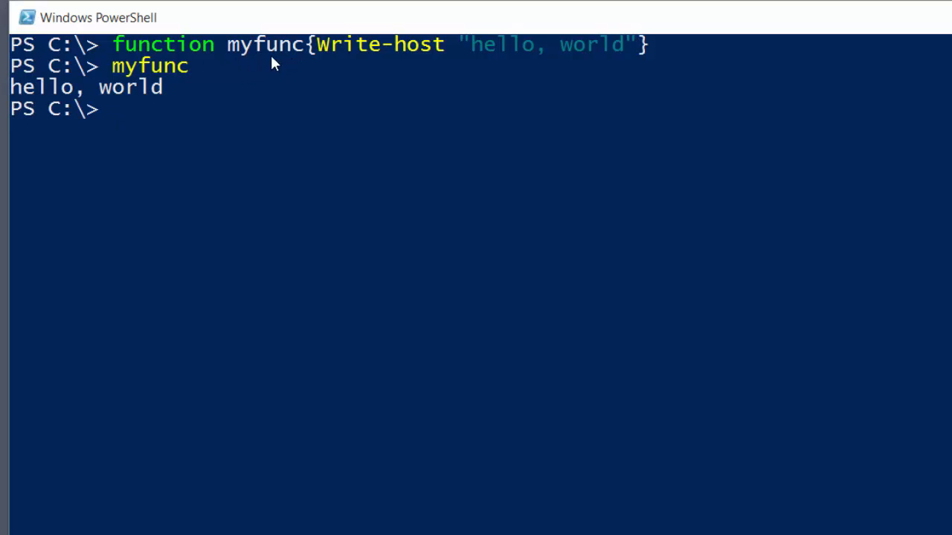
{"action": "mouse_move", "coordinate": [289, 73]}
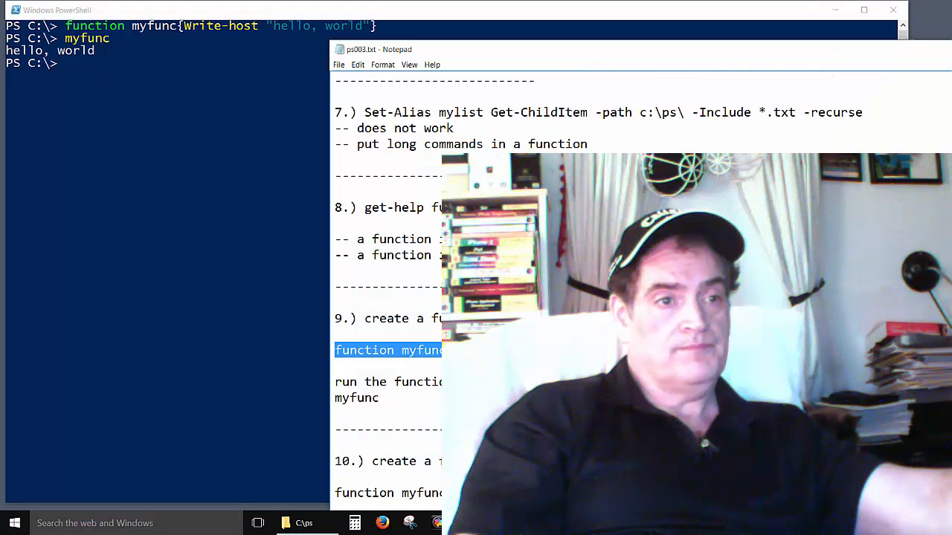
Paste function myfunc{"hello, world", "hello, world"} into the console and run it.
{"action": "scroll", "scroll_direction": "down", "scroll_amount": 3}
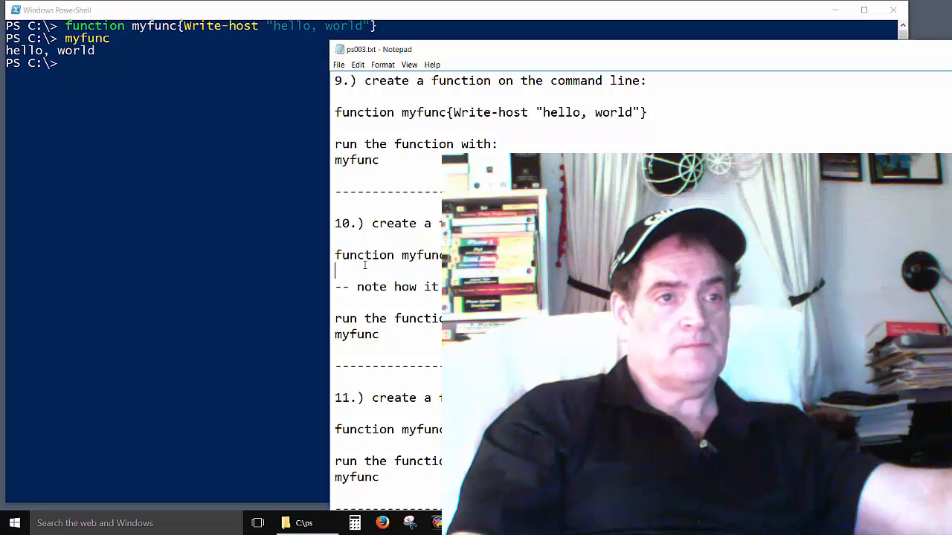
{"action": "right_click", "coordinate": [364, 255]}
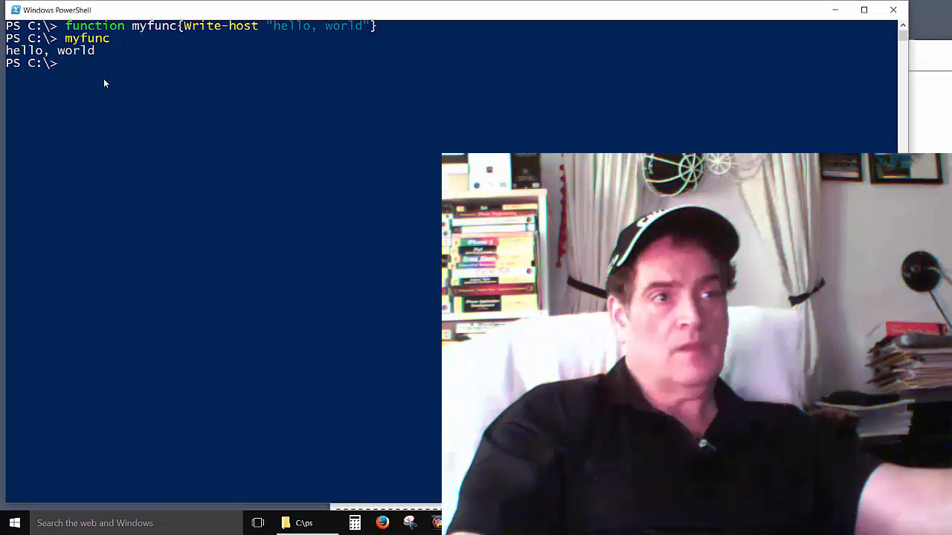
{"action": "type", "text": "function myfunc{\"hello, world\", \"hello, world\"}"}
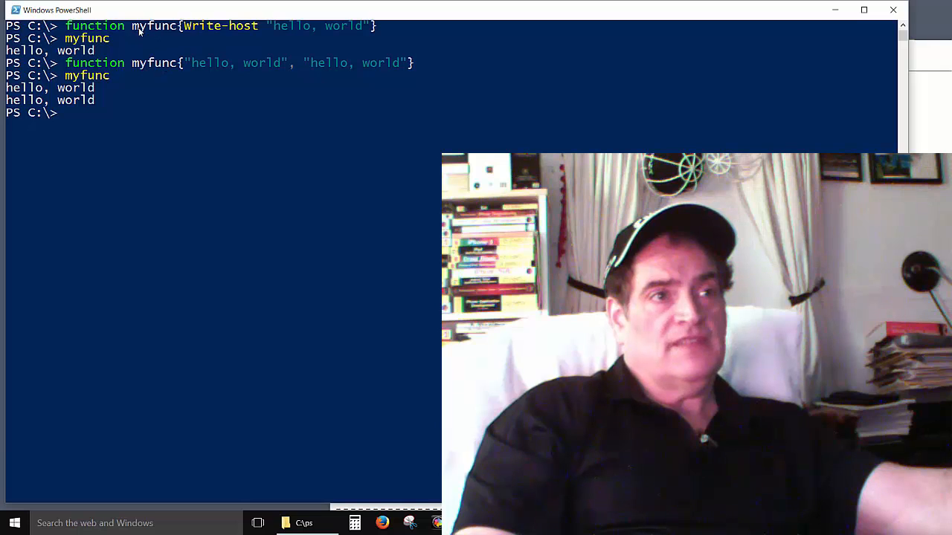
{"action": "mouse_move", "coordinate": [140, 62]}
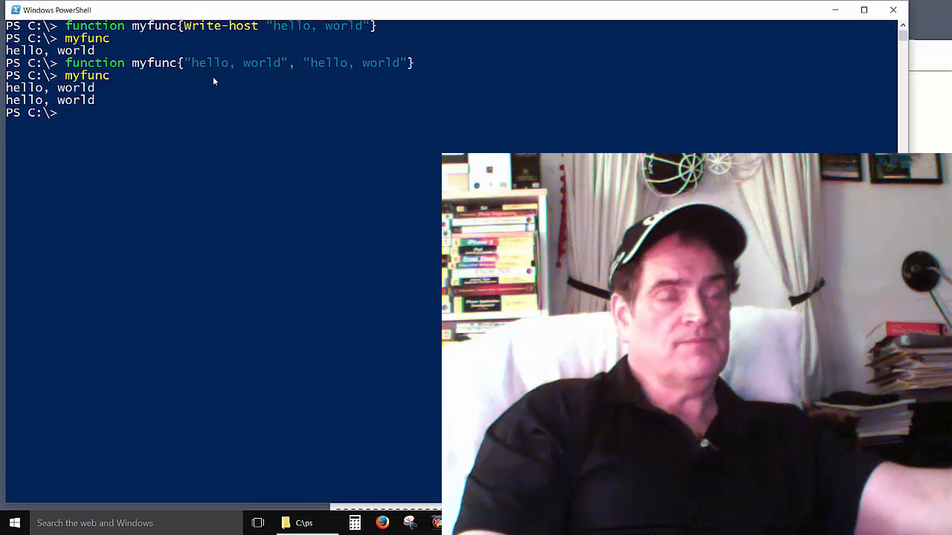
{"action": "mouse_move", "coordinate": [208, 83]}
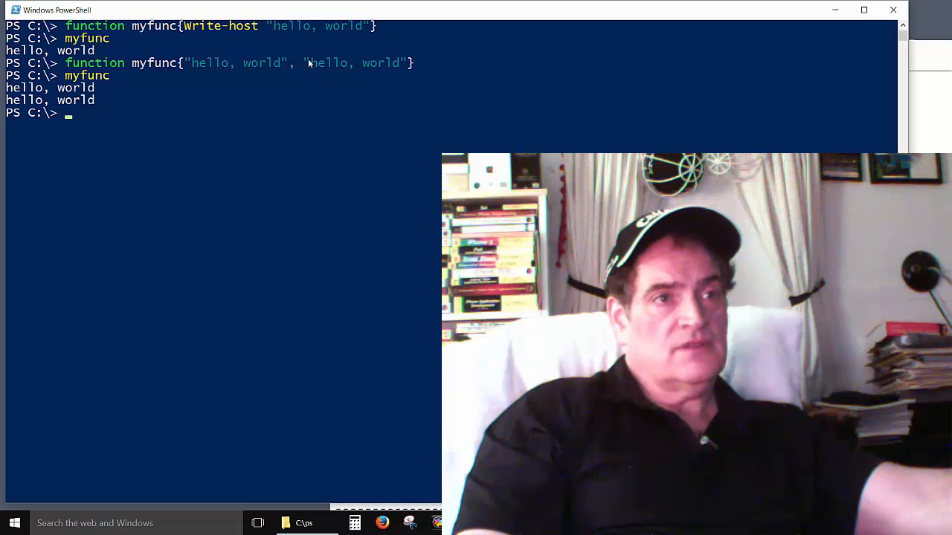
{"action": "mouse_move", "coordinate": [199, 118]}
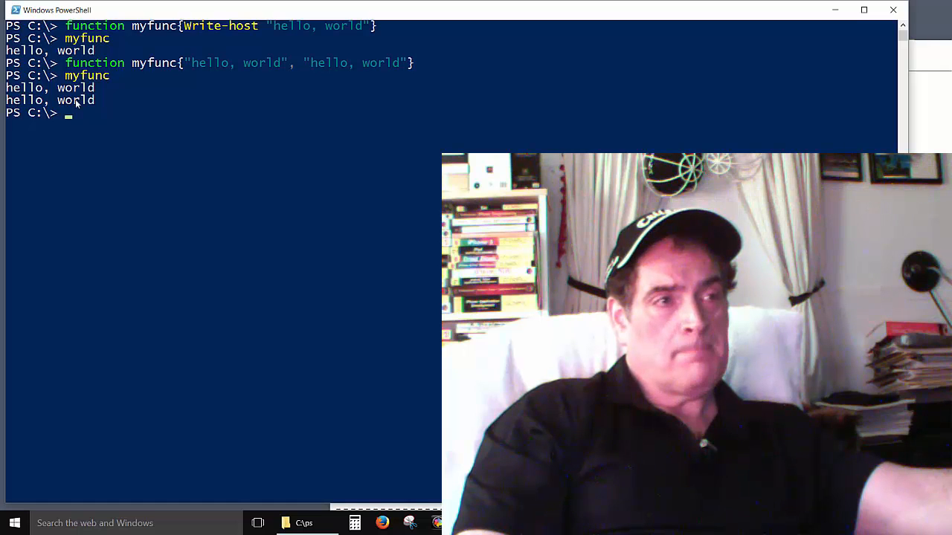
{"action": "mouse_move", "coordinate": [294, 53]}
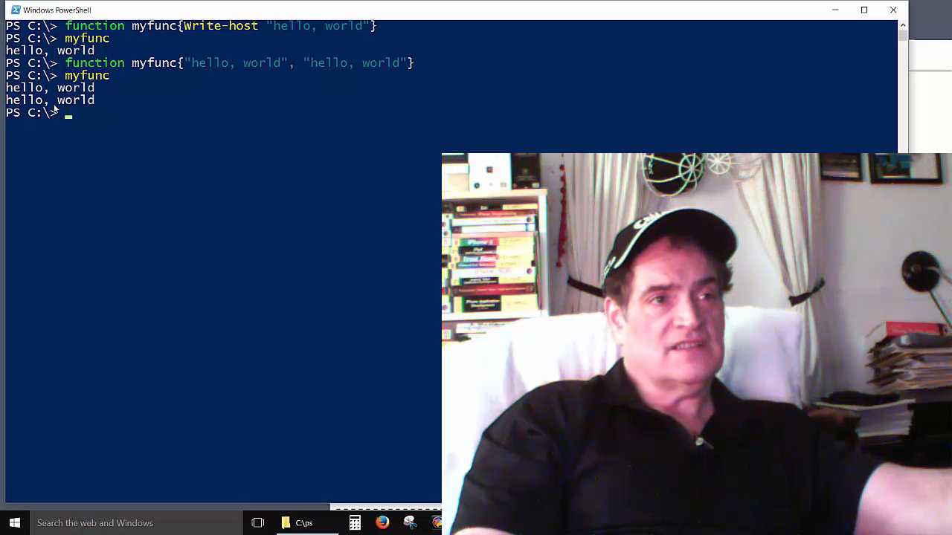
{"action": "mouse_move", "coordinate": [68, 115]}
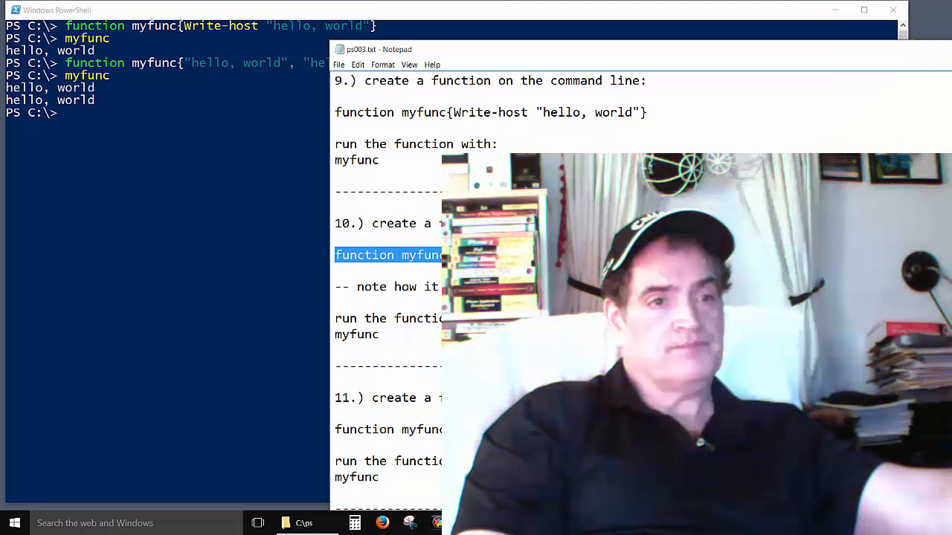
Define myfunc{Get-ChildItem} to list C:\, then begin typing cls.
{"action": "scroll", "scroll_direction": "down", "scroll_amount": 3}
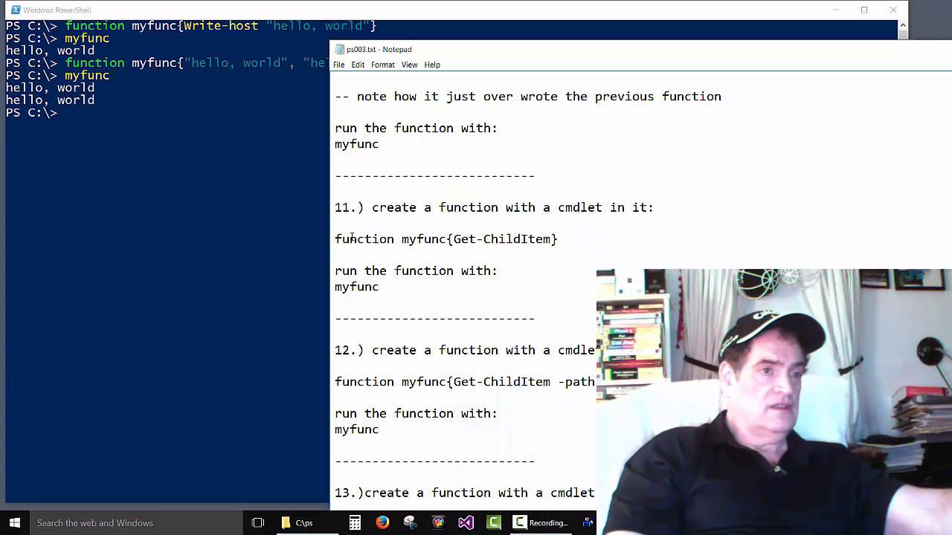
{"action": "double_click", "coordinate": [364, 238]}
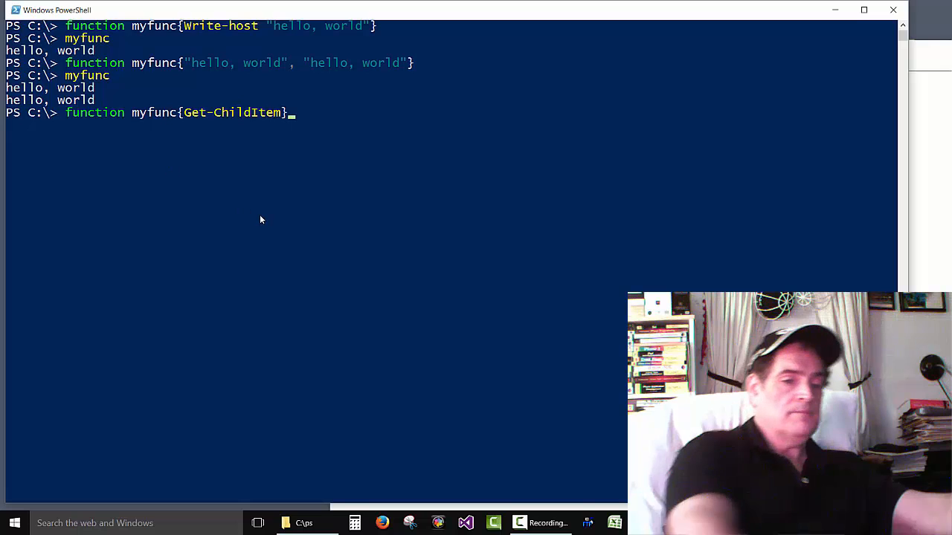
{"action": "key", "text": "Enter"}
{"action": "type", "text": "myfunc"}
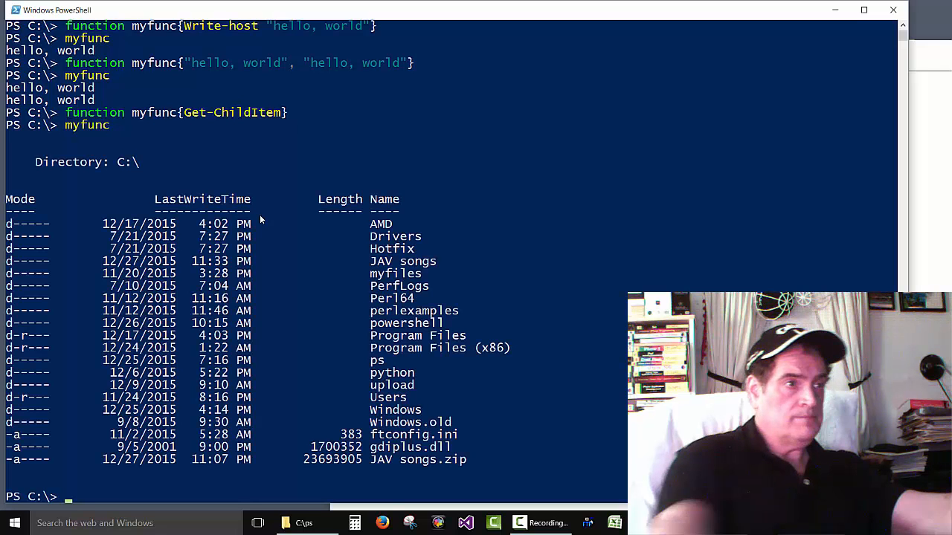
{"action": "mouse_move", "coordinate": [240, 134]}
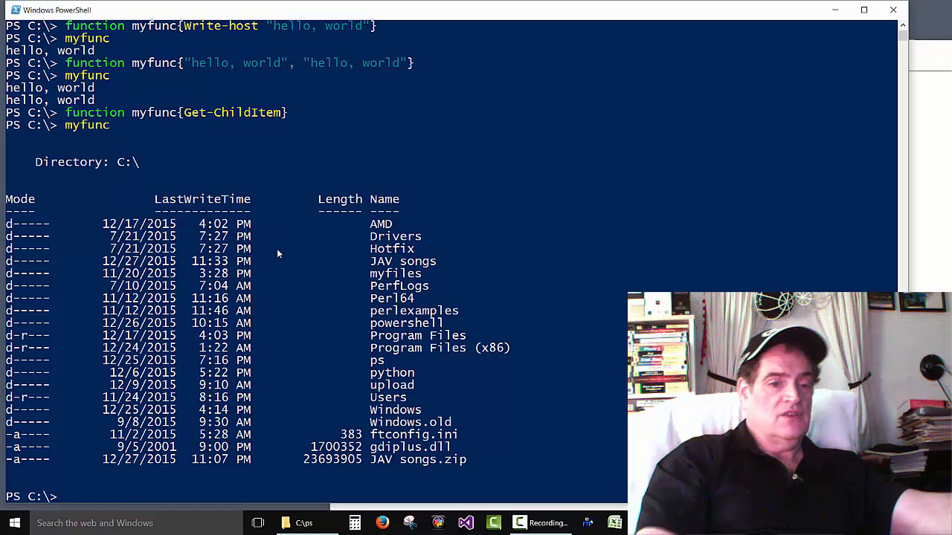
{"action": "type", "text": "cl"}
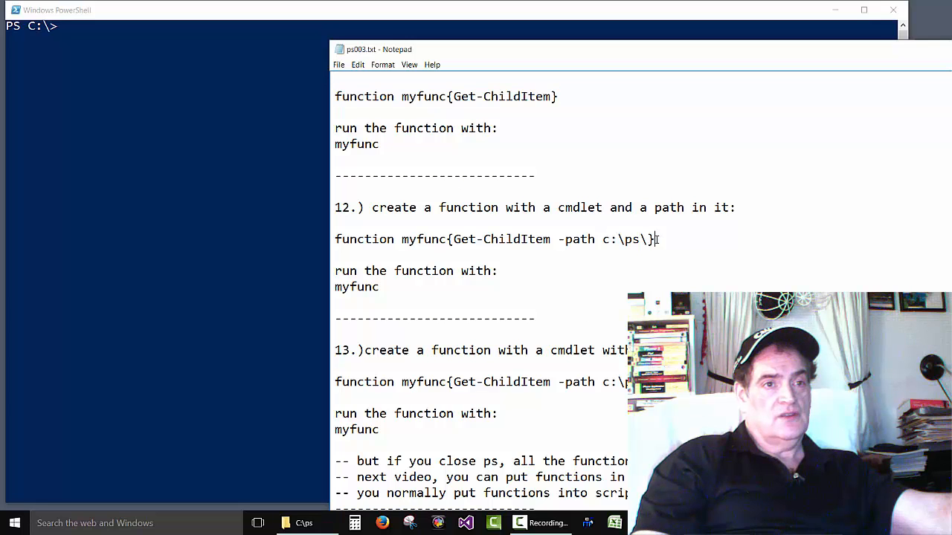
Redefine myfunc with Get-ChildItem -path c:\ps\ and run it.
{"action": "double_click", "coordinate": [457, 238]}
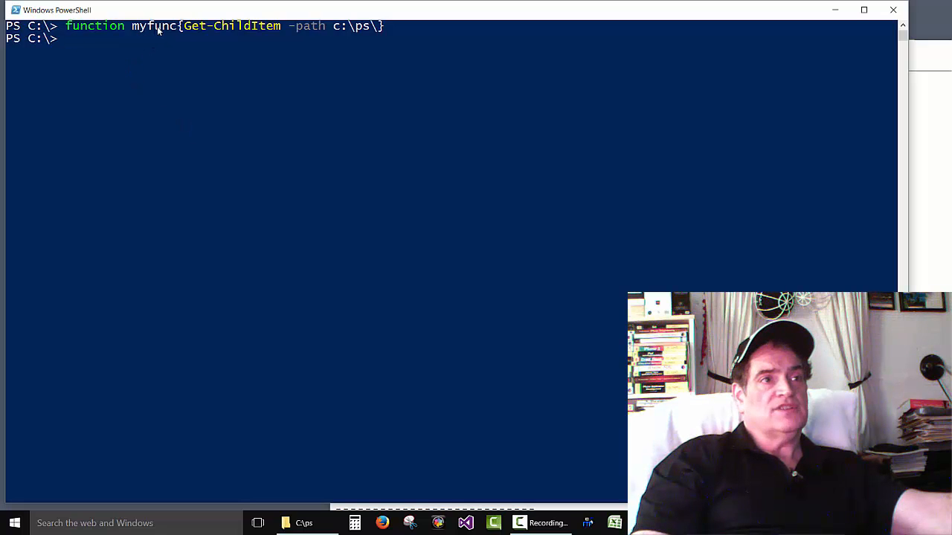
{"action": "mouse_move", "coordinate": [179, 41]}
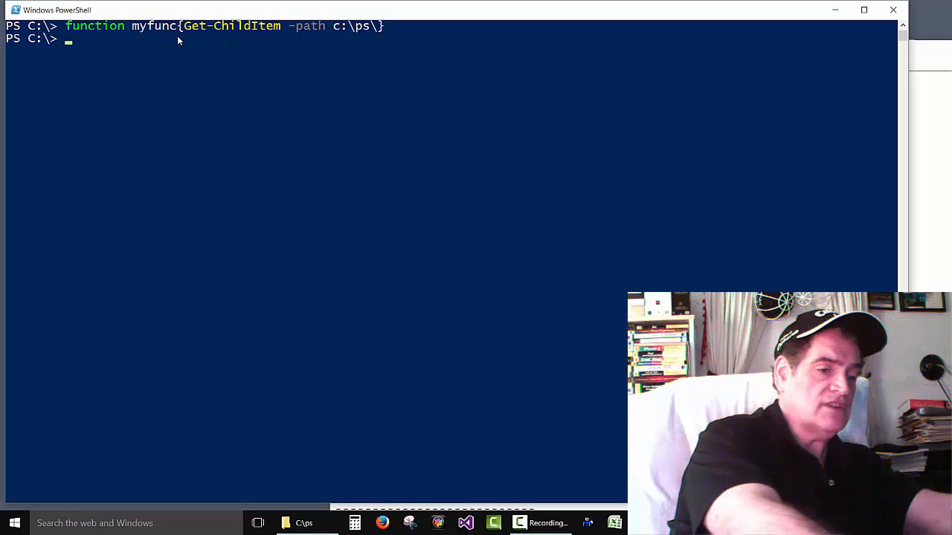
{"action": "type", "text": "my"}
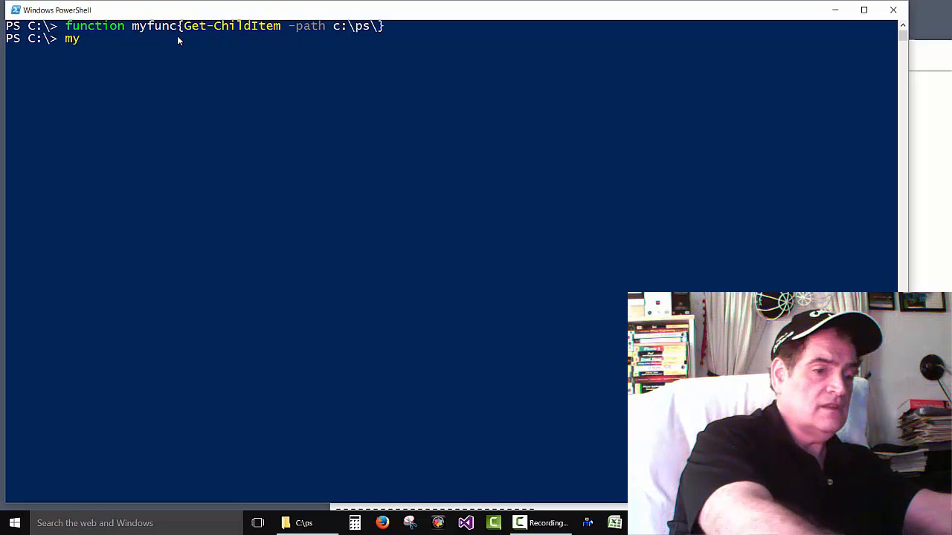
{"action": "type", "text": "func"}
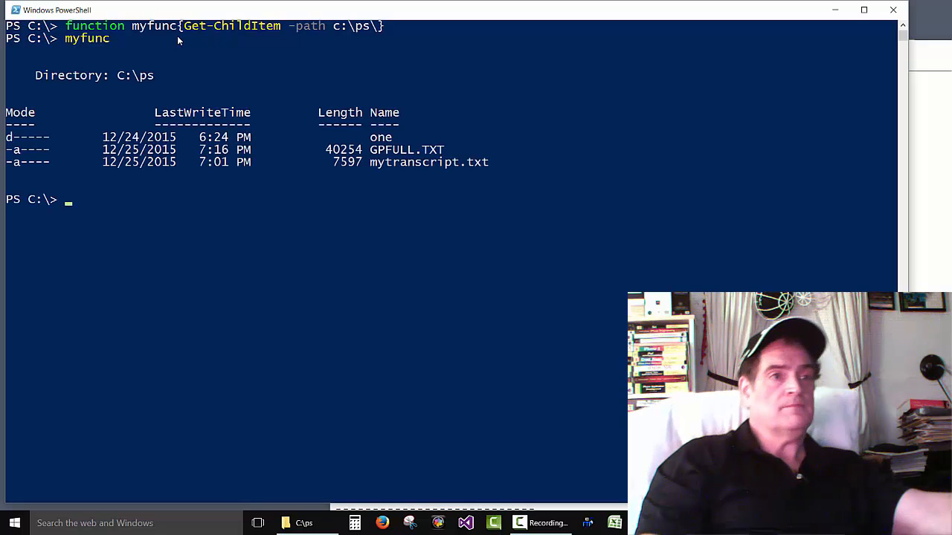
{"action": "mouse_move", "coordinate": [178, 106]}
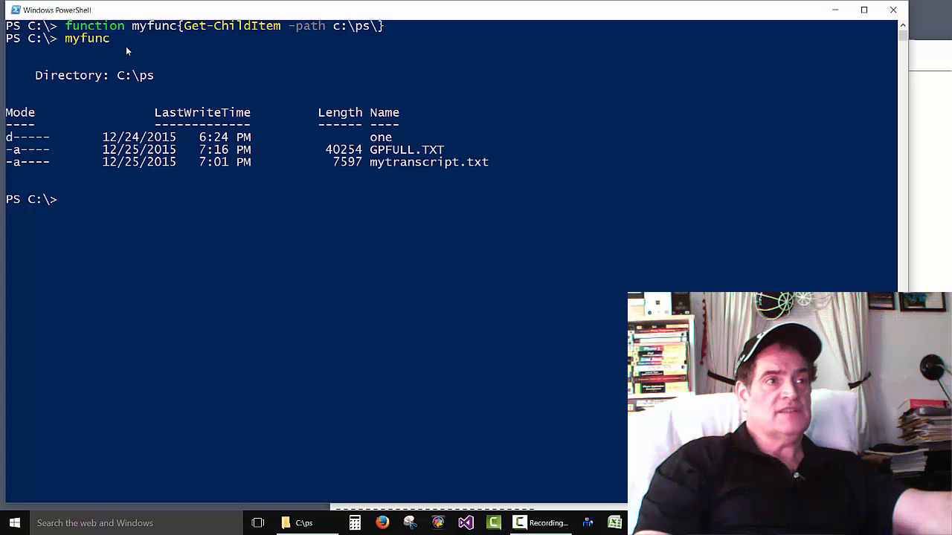
{"action": "mouse_move", "coordinate": [176, 54]}
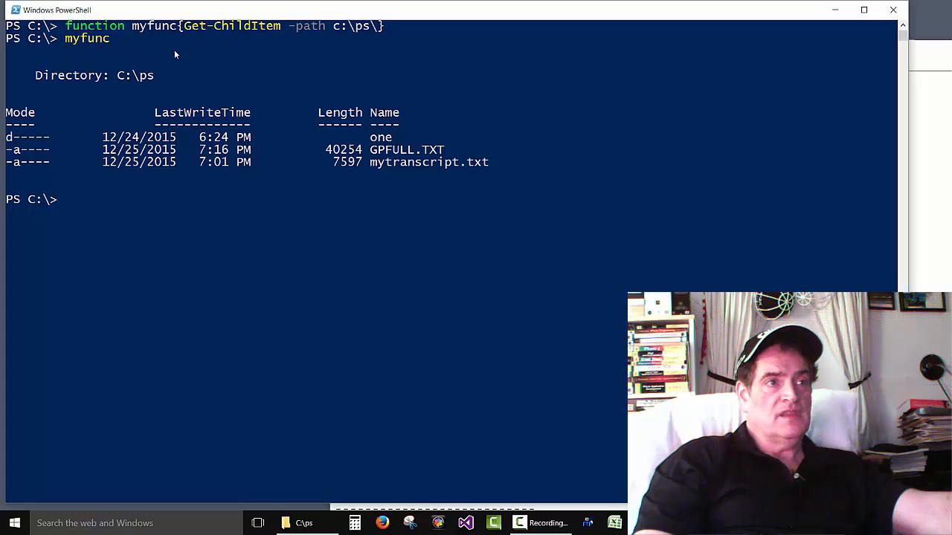
{"action": "mouse_move", "coordinate": [180, 90]}
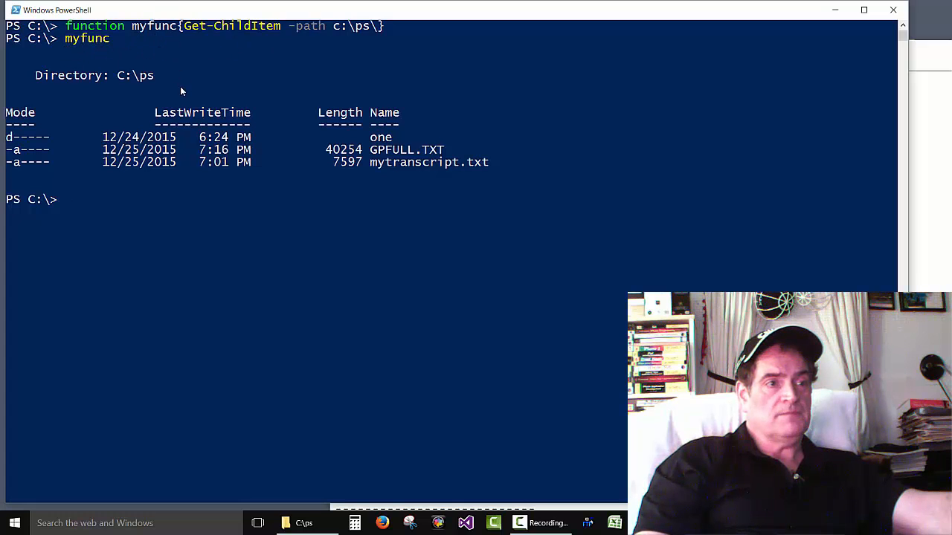
{"action": "mouse_move", "coordinate": [510, 360]}
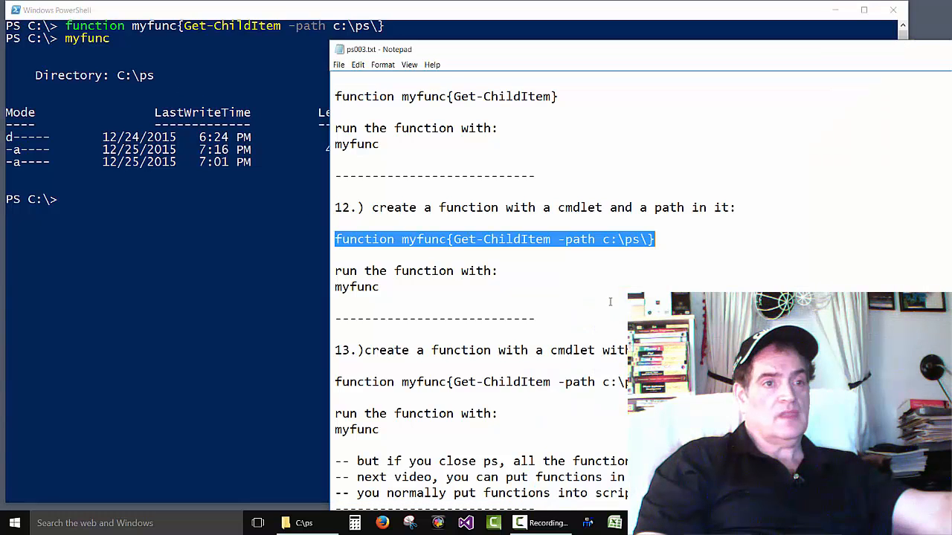
Copy the -Include *.txt -recurse myfunc definition, paste it, and run myfunc.
{"action": "scroll", "scroll_direction": "down", "scroll_amount": 3}
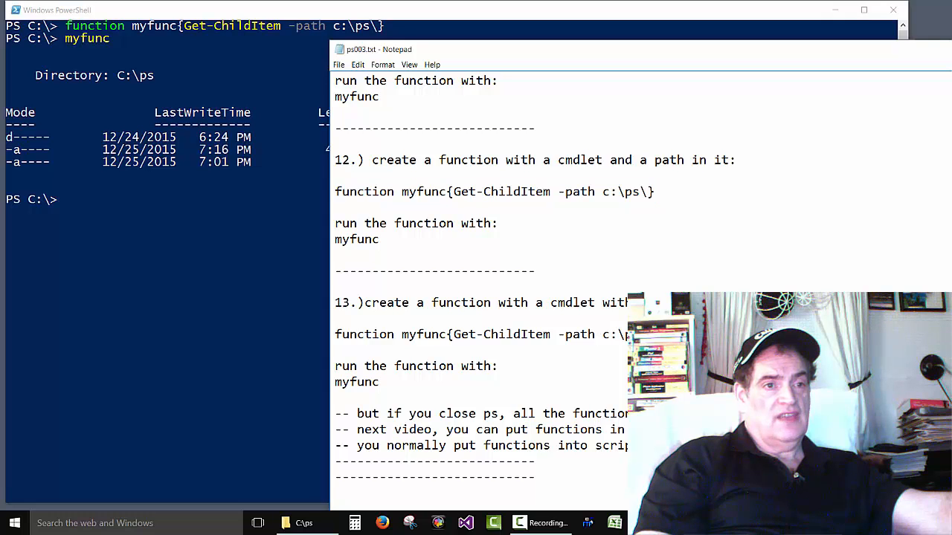
{"action": "triple_click", "coordinate": [479, 334]}
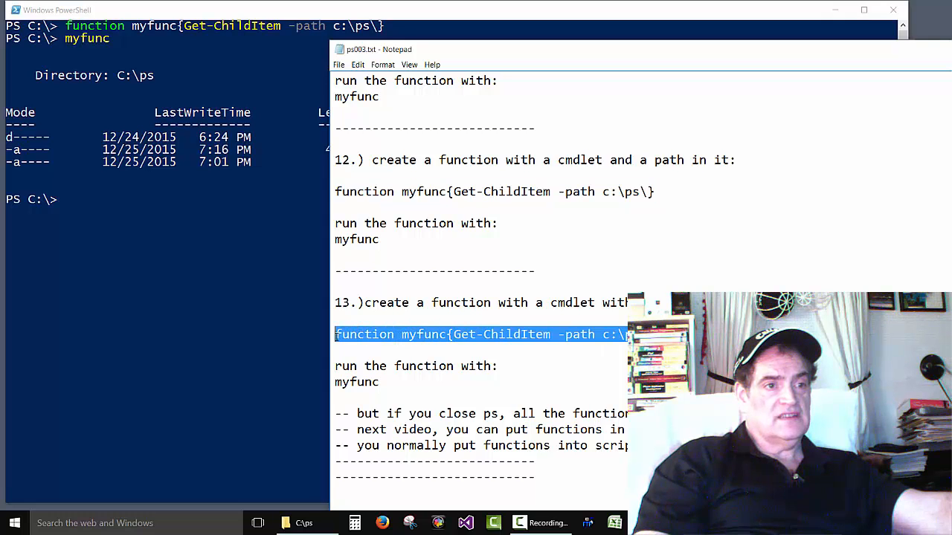
{"action": "right_click", "coordinate": [476, 334]}
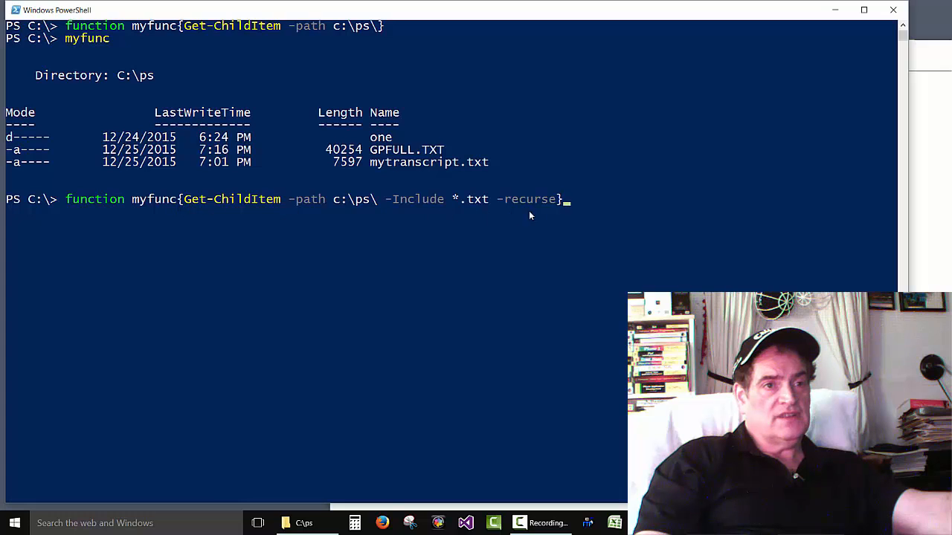
{"action": "mouse_move", "coordinate": [426, 220]}
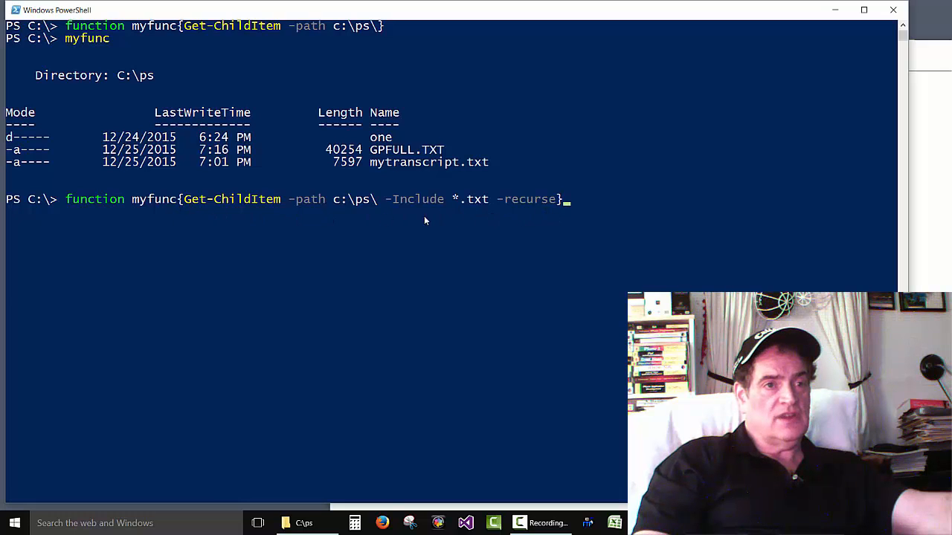
{"action": "mouse_move", "coordinate": [234, 217]}
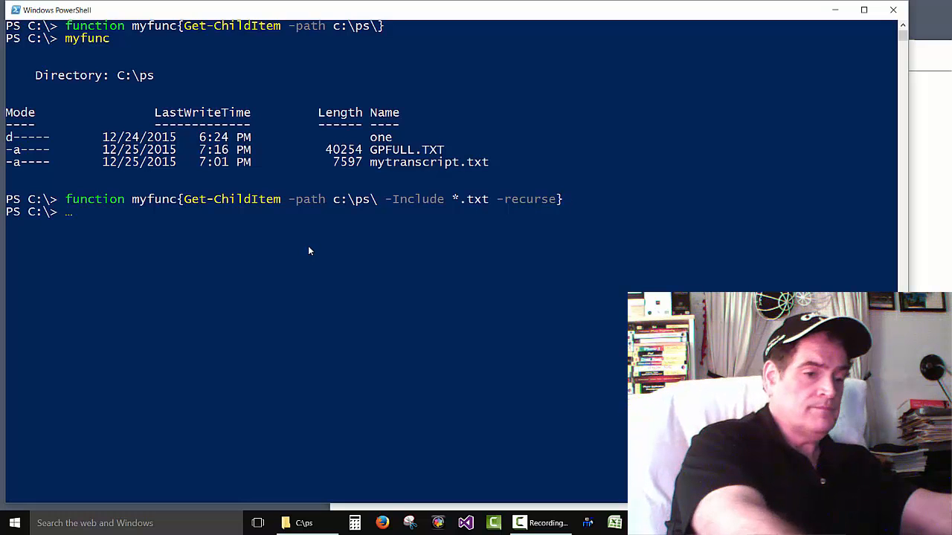
{"action": "type", "text": "myfunc"}
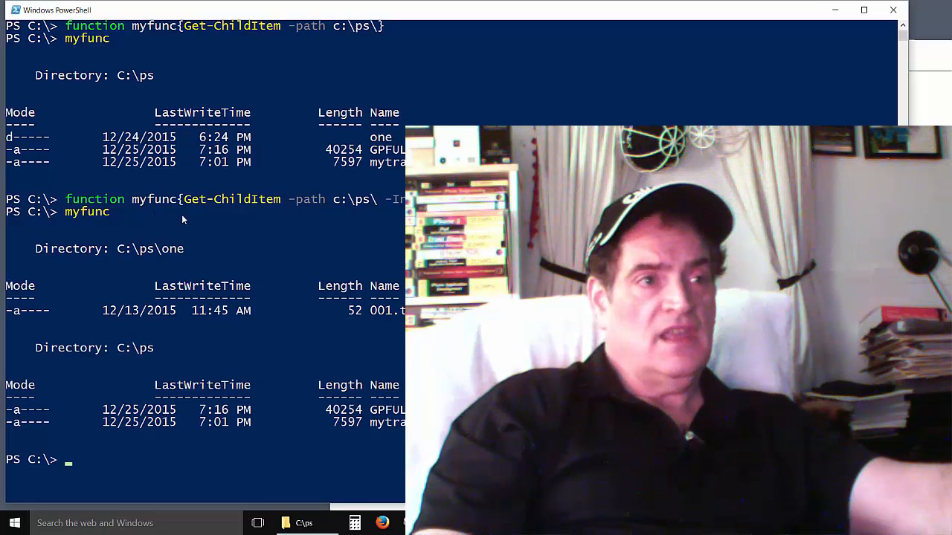
{"action": "mouse_move", "coordinate": [162, 235]}
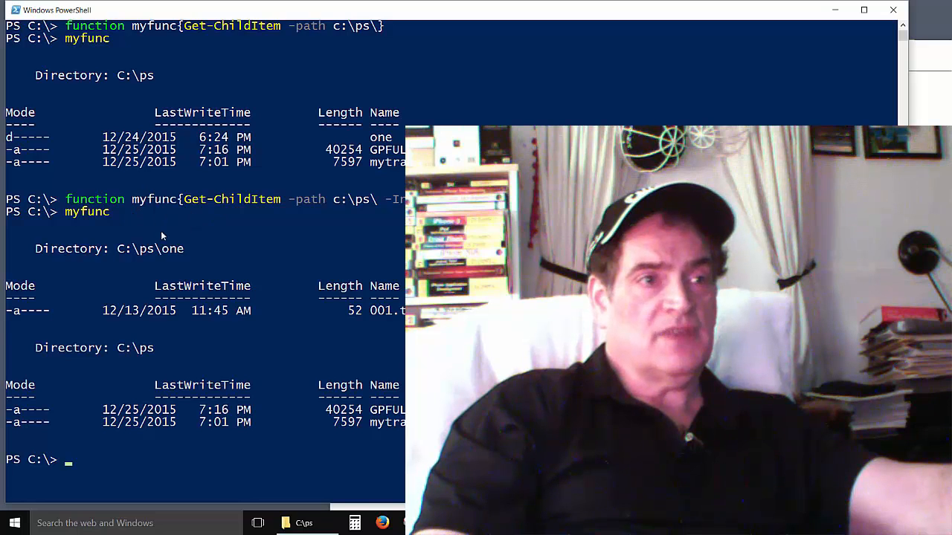